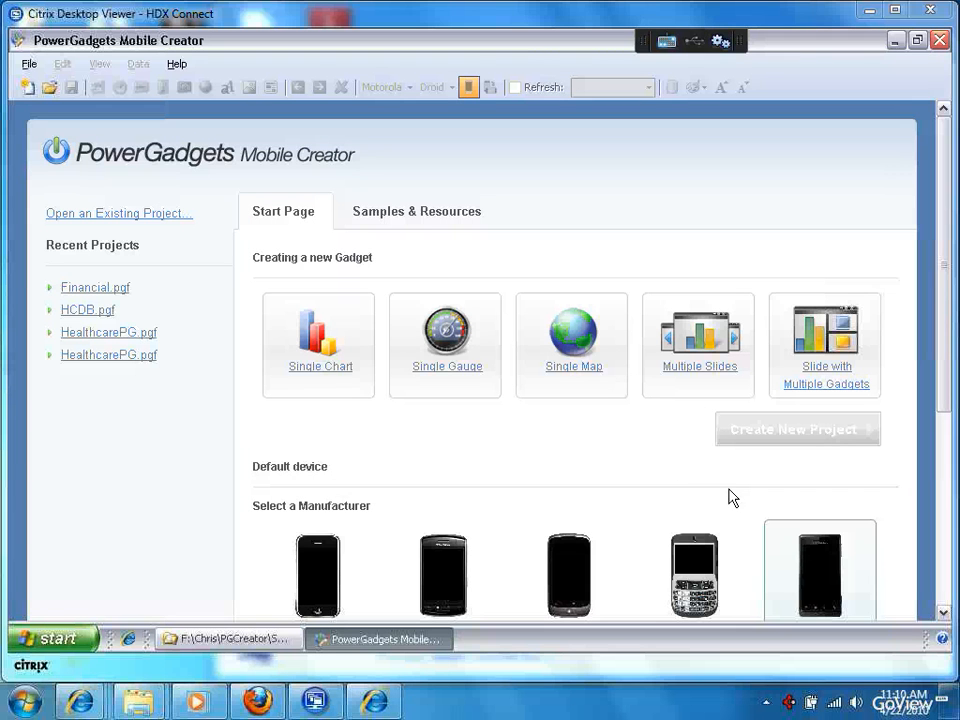
mouse_move(637, 476)
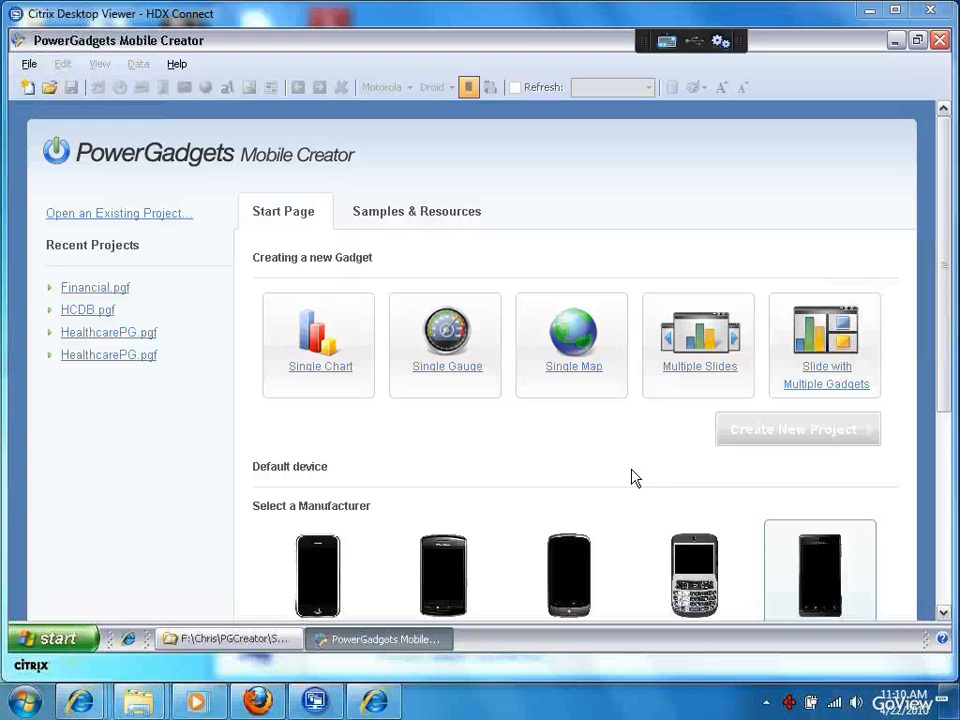
mouse_move(397, 365)
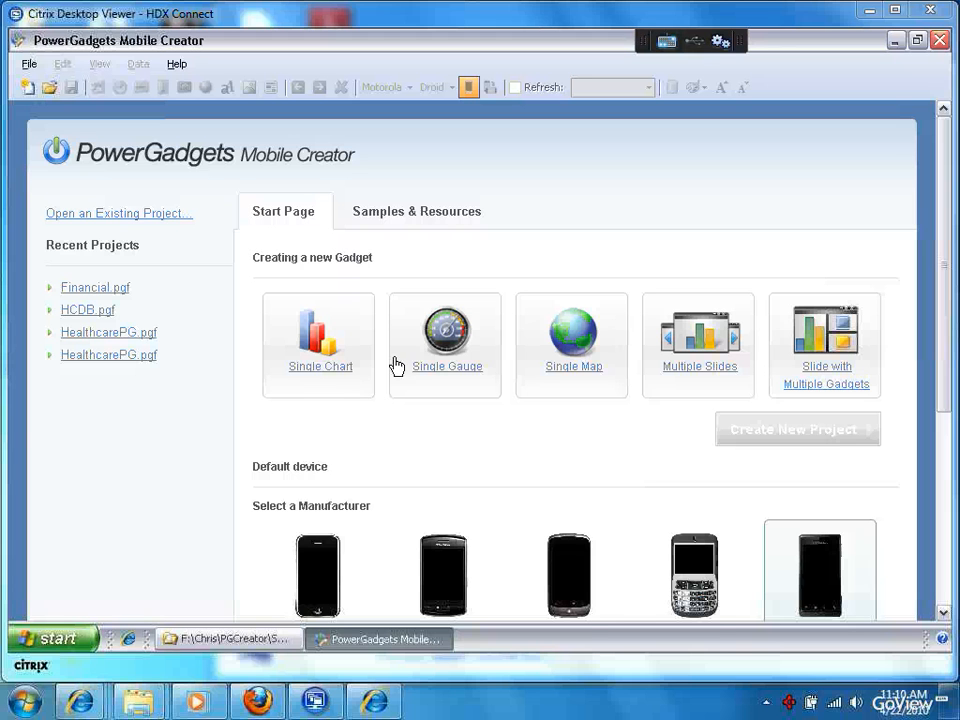
mouse_move(480, 372)
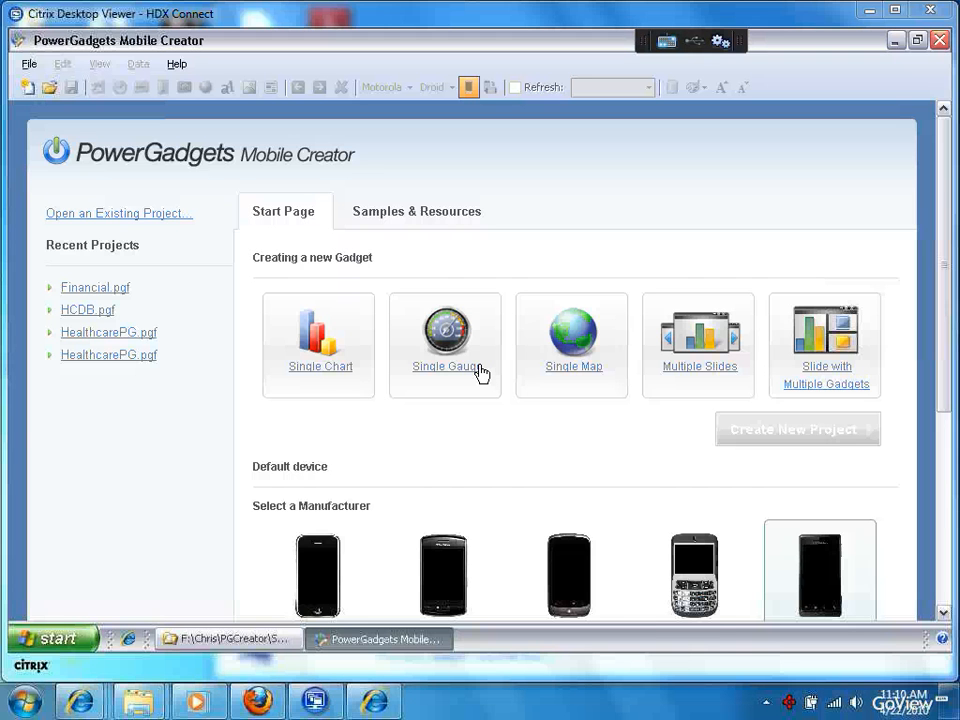
mouse_move(596, 373)
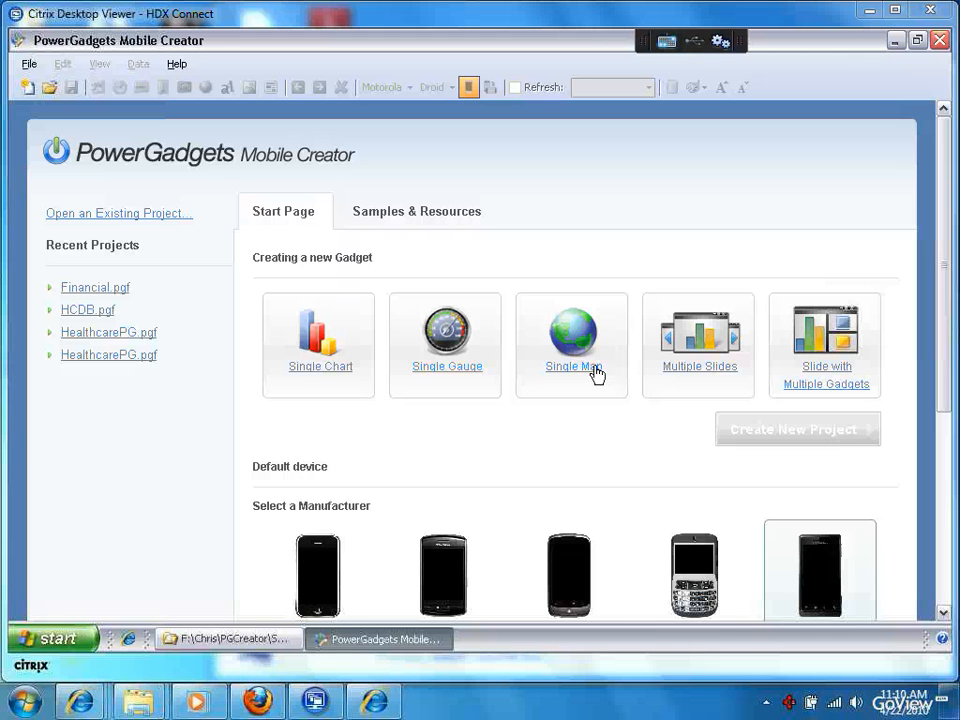
mouse_move(722, 372)
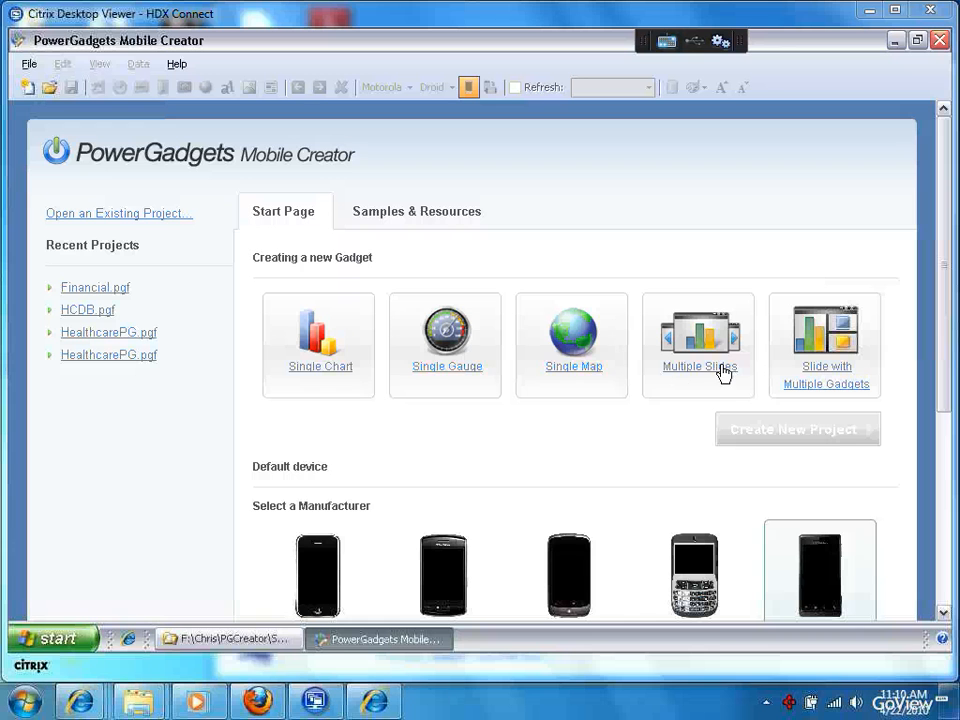
mouse_move(402, 567)
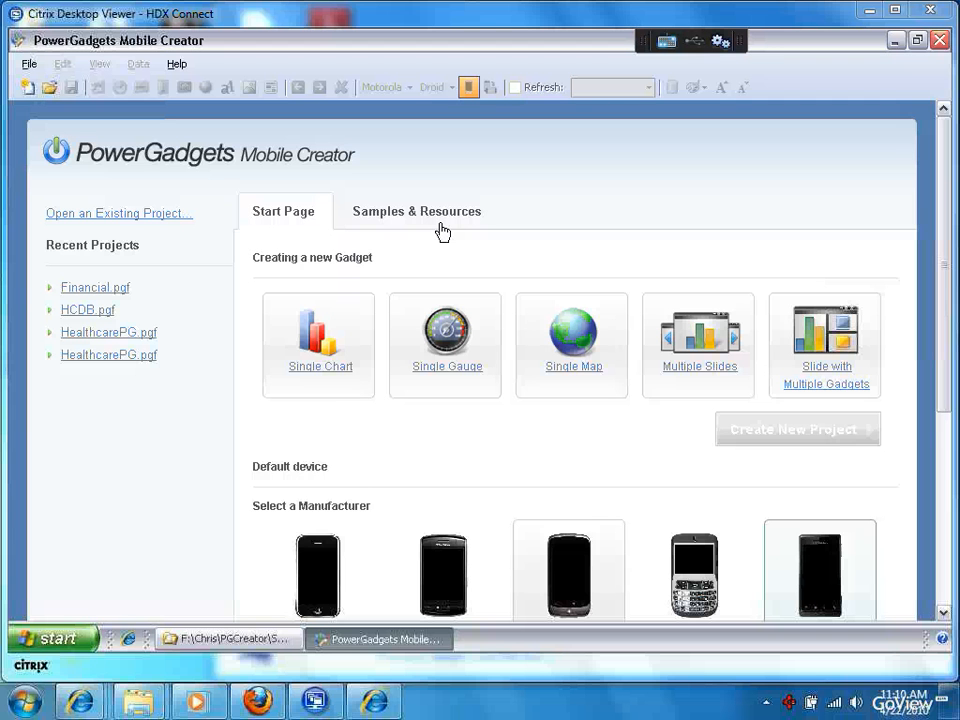
- Show the Samples & Resources page with the QuickStart Guide and industry sample projects
click(416, 211)
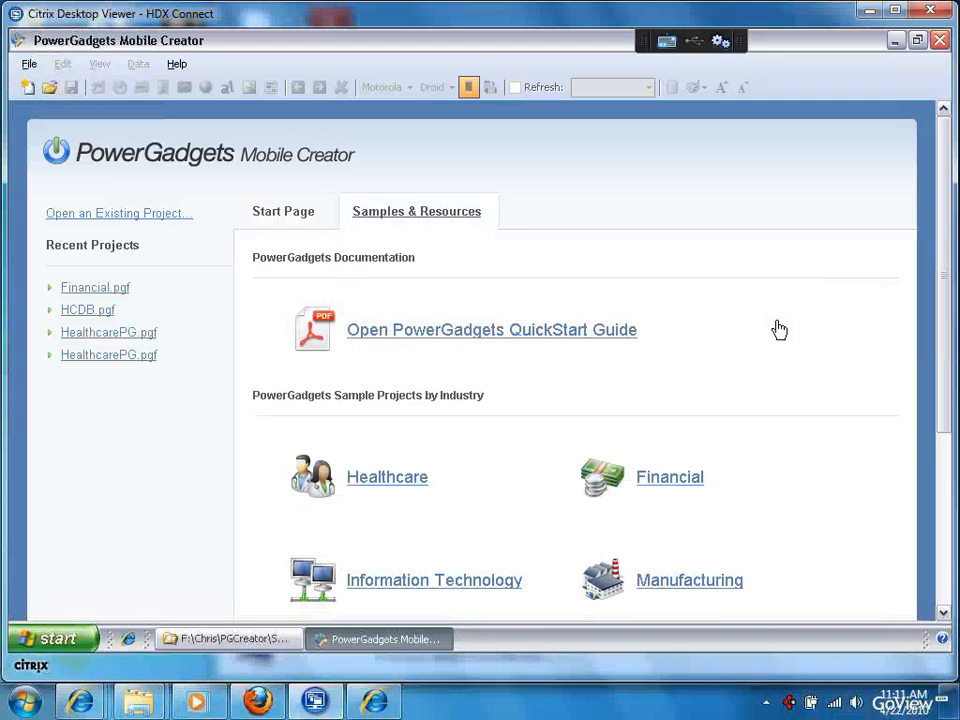
mouse_move(845, 359)
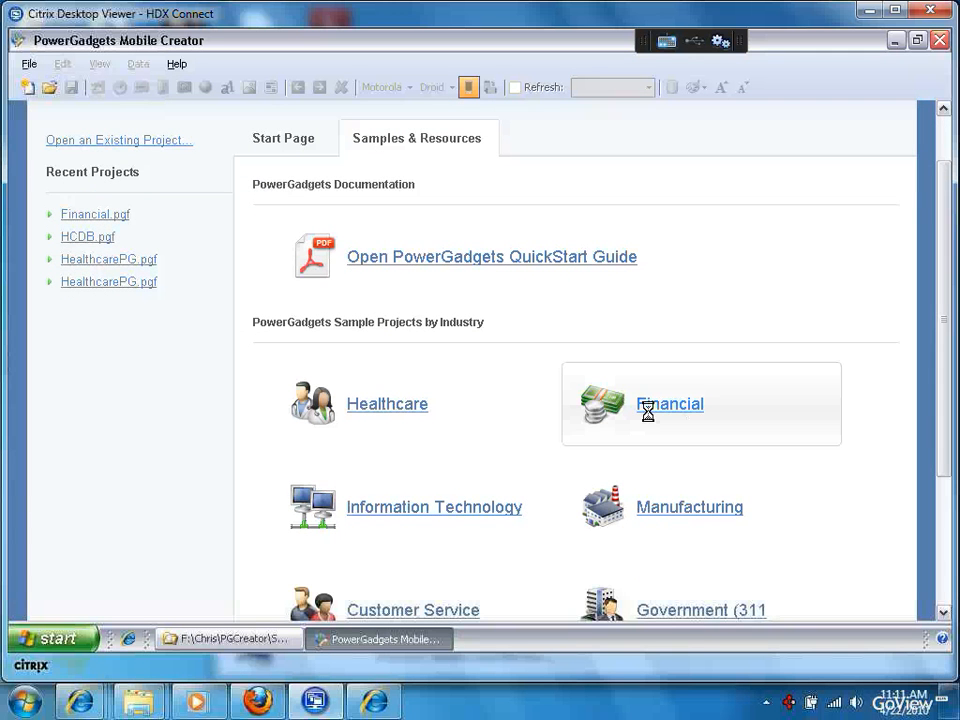
- Open the Financial sample project and select the S&P Index panel on US Markets
click(669, 403)
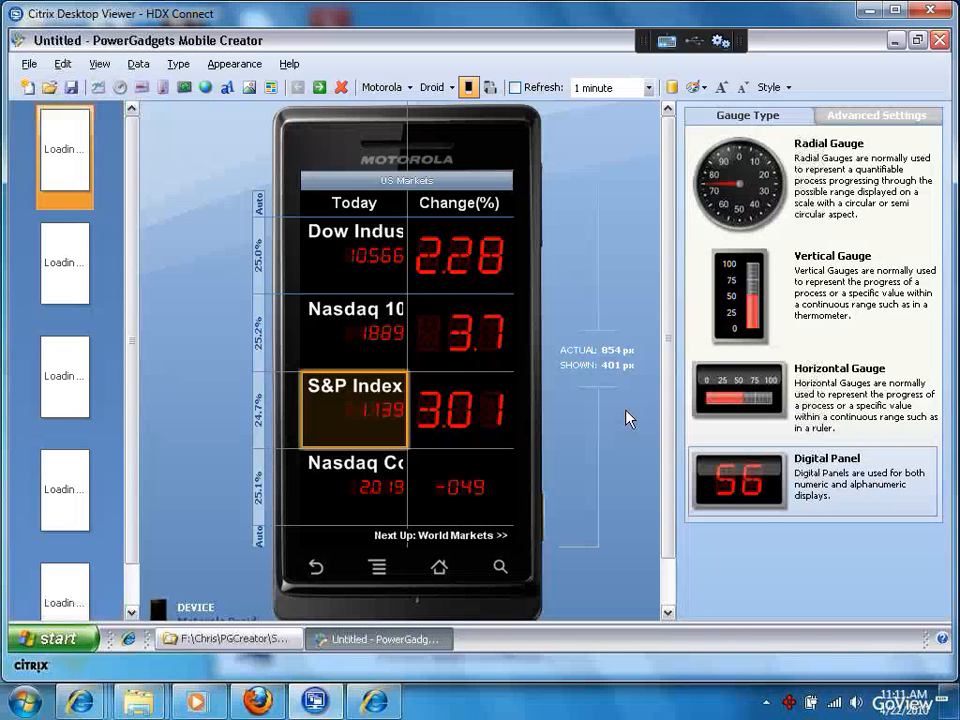
mouse_move(367, 450)
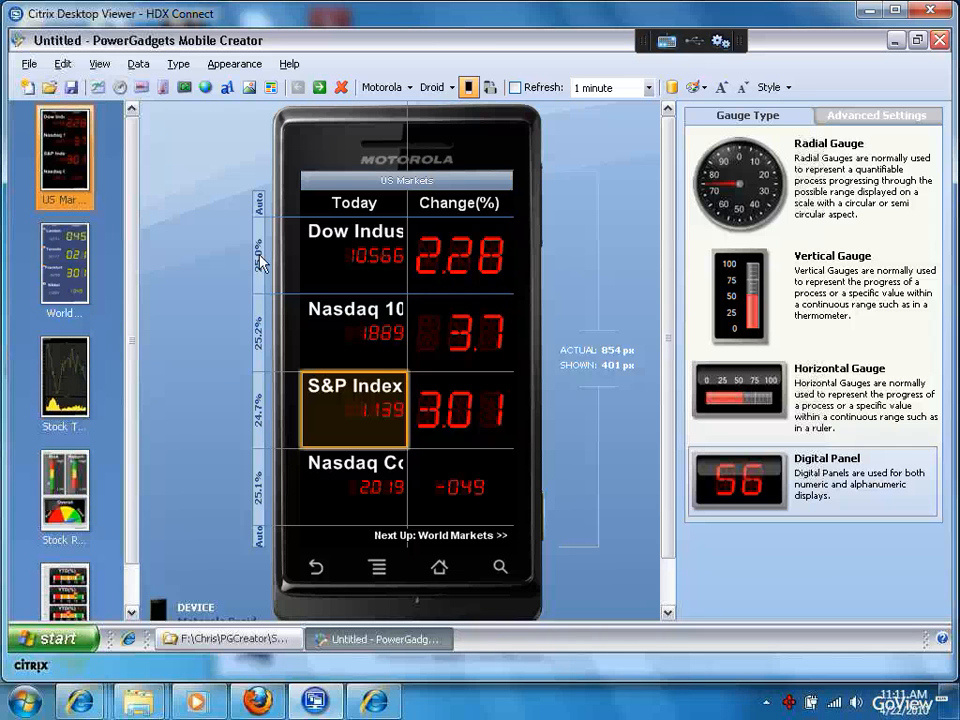
mouse_move(160, 250)
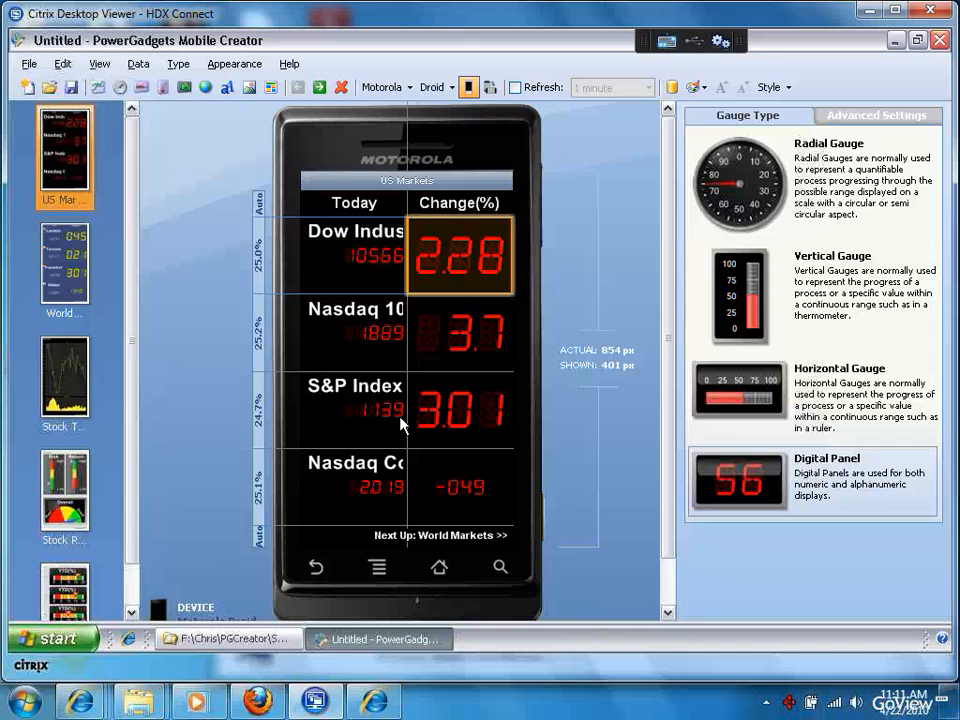
click(353, 408)
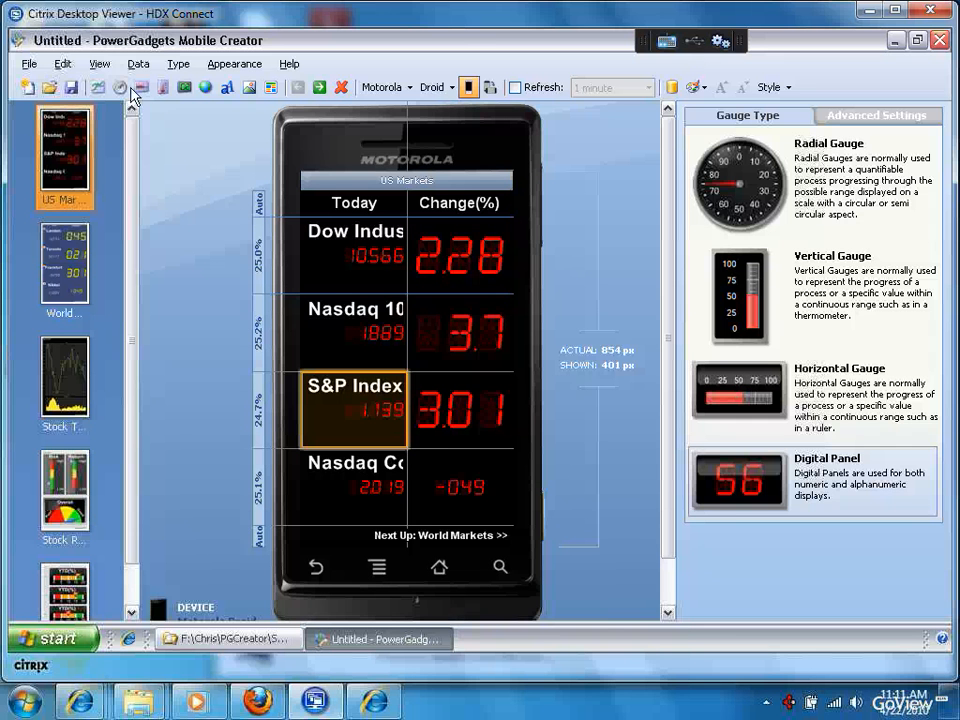
mouse_move(99, 63)
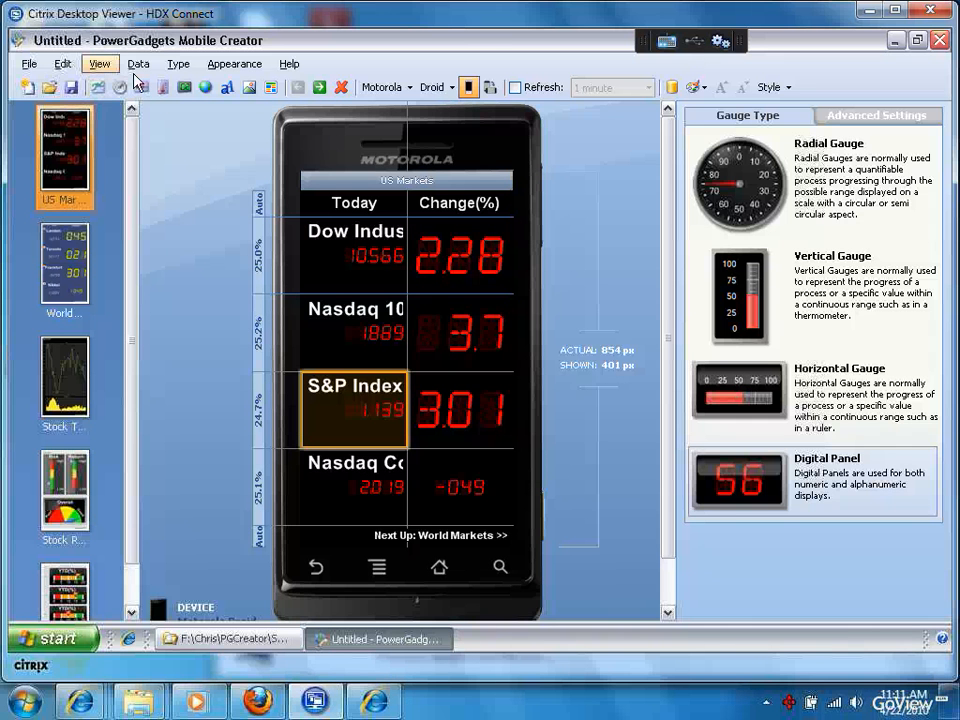
mouse_move(138, 162)
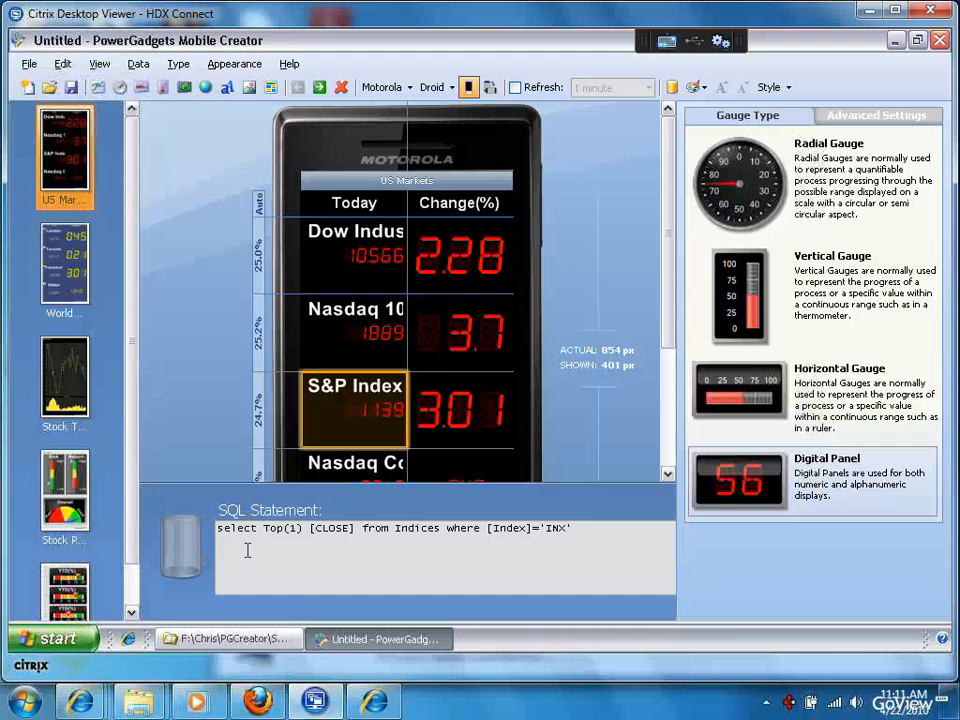
mouse_move(400, 470)
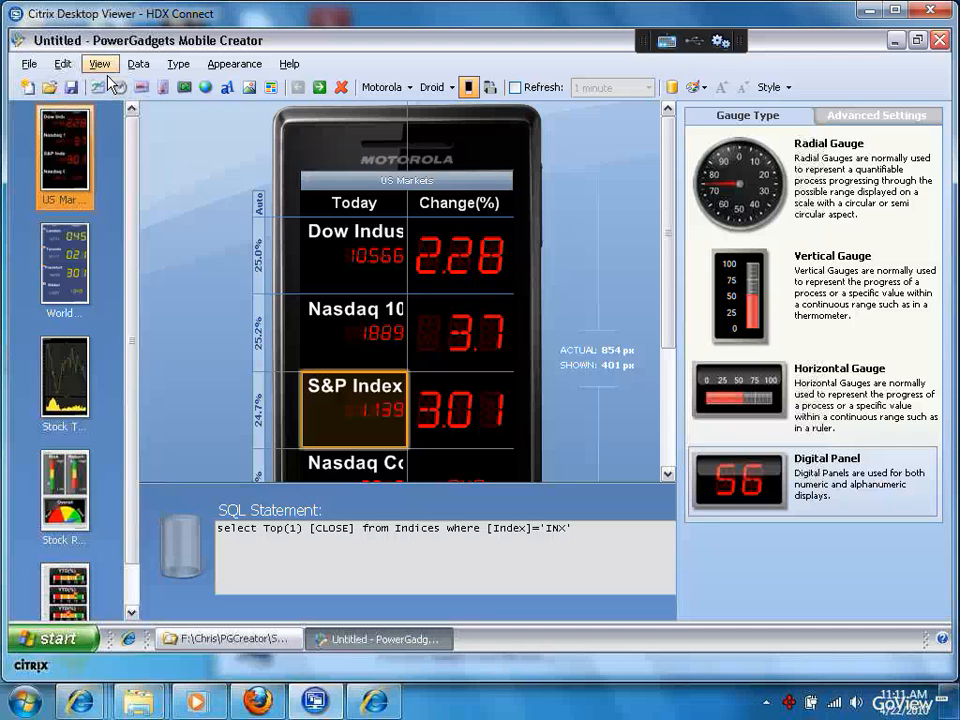
mouse_move(435, 545)
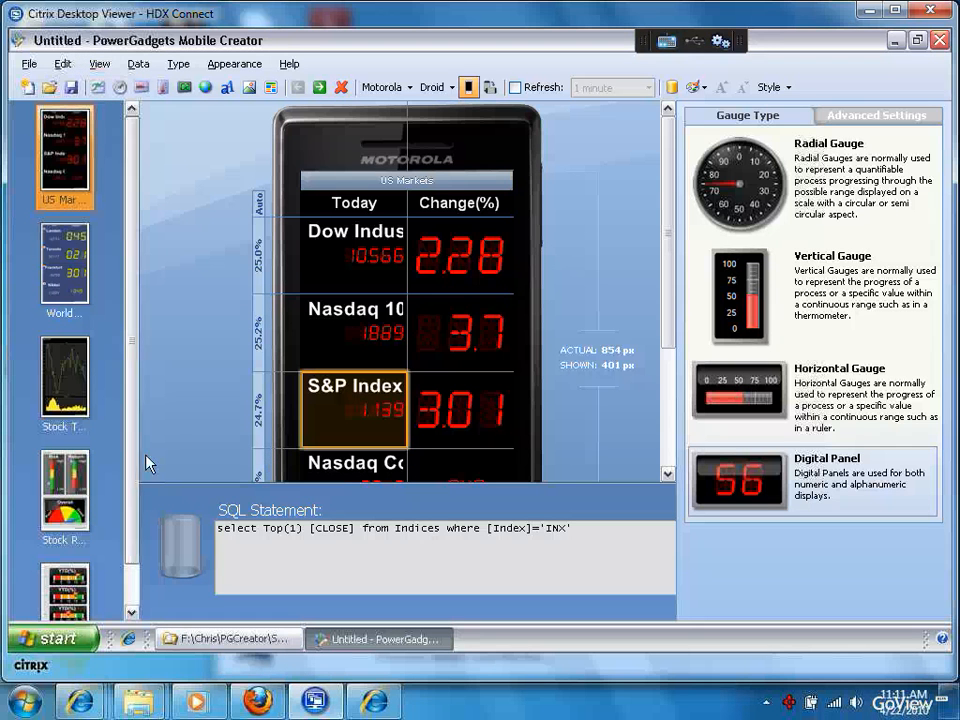
mouse_move(80, 382)
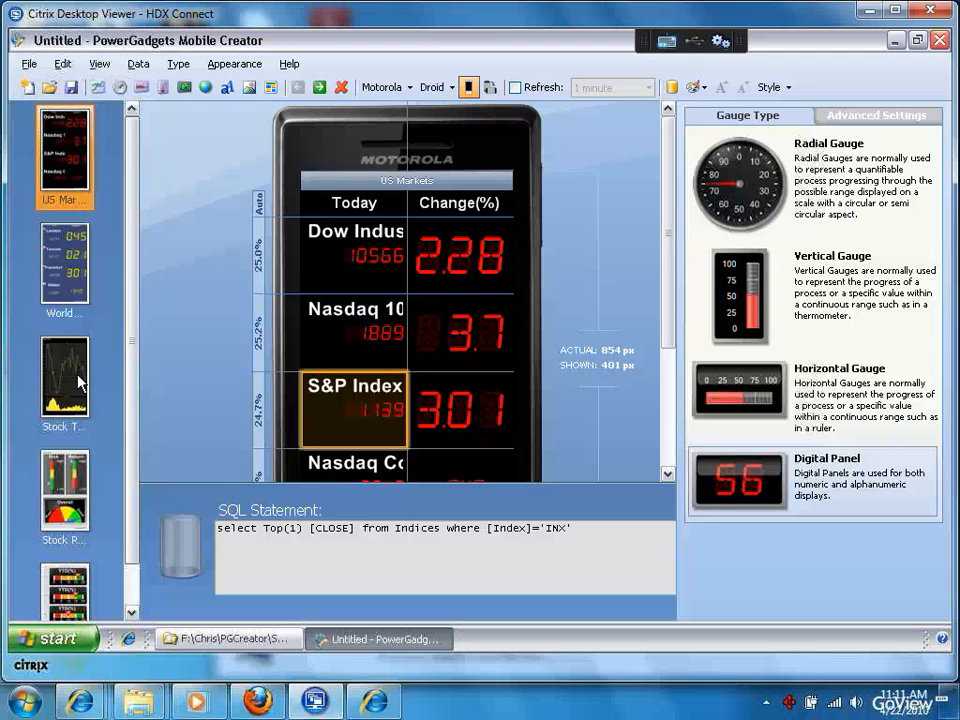
mouse_move(105, 383)
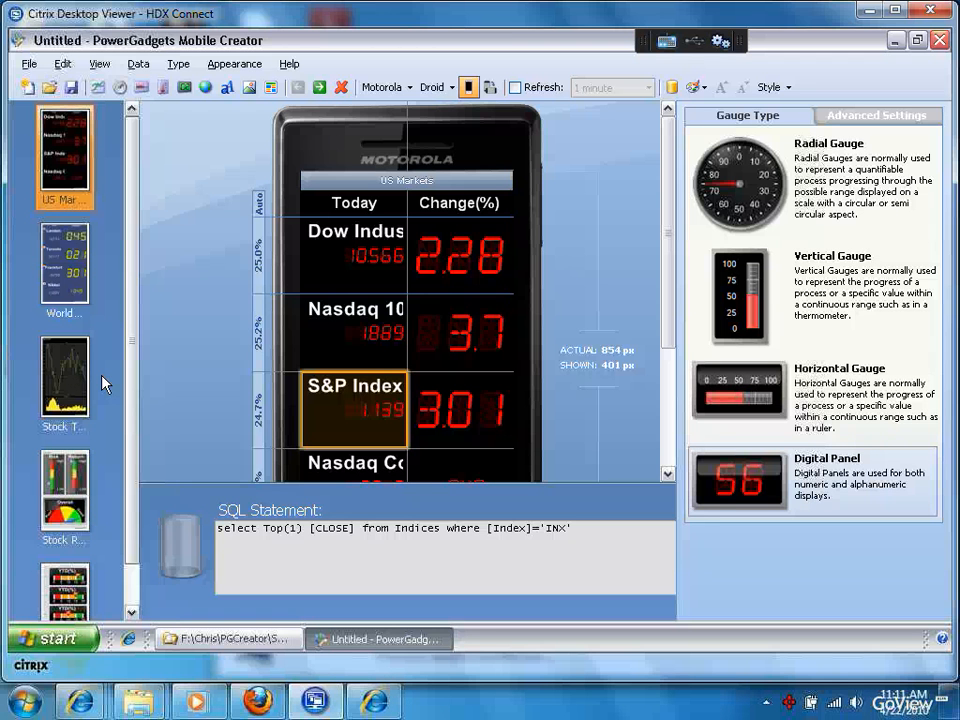
- Switch to the Stock Tracker slide and show its stock-price SQL query in the Data Connection Pane
click(64, 375)
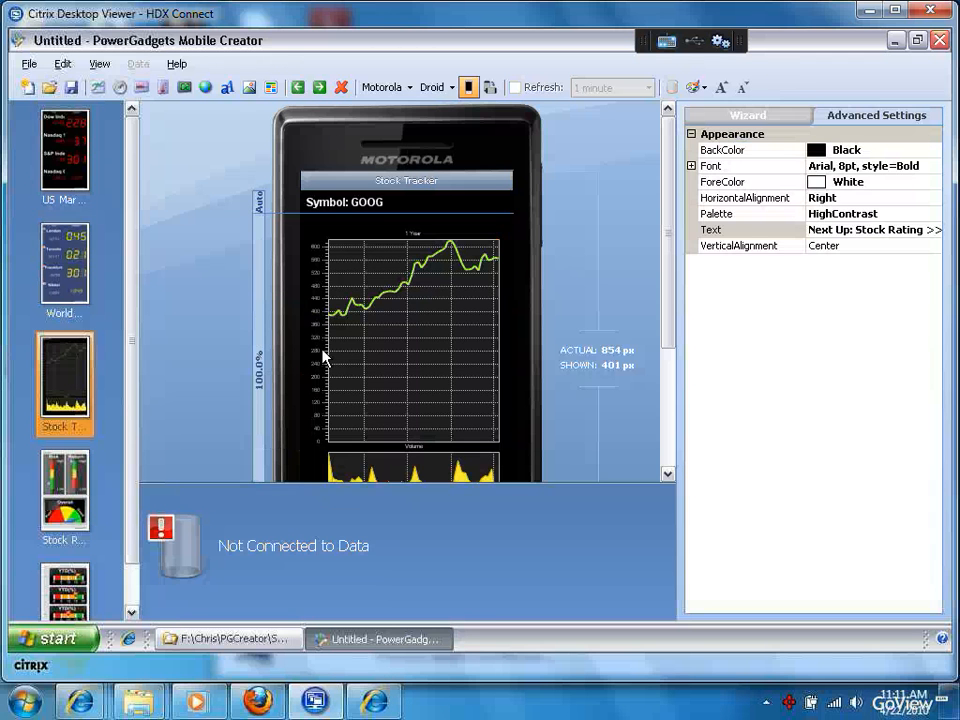
mouse_move(110, 78)
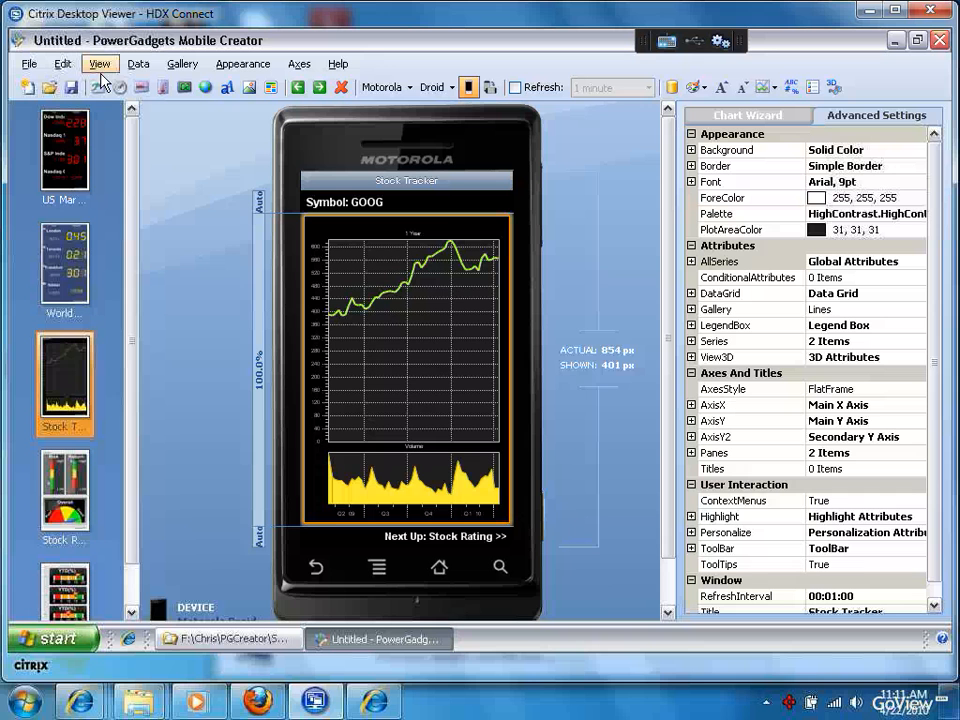
click(99, 63)
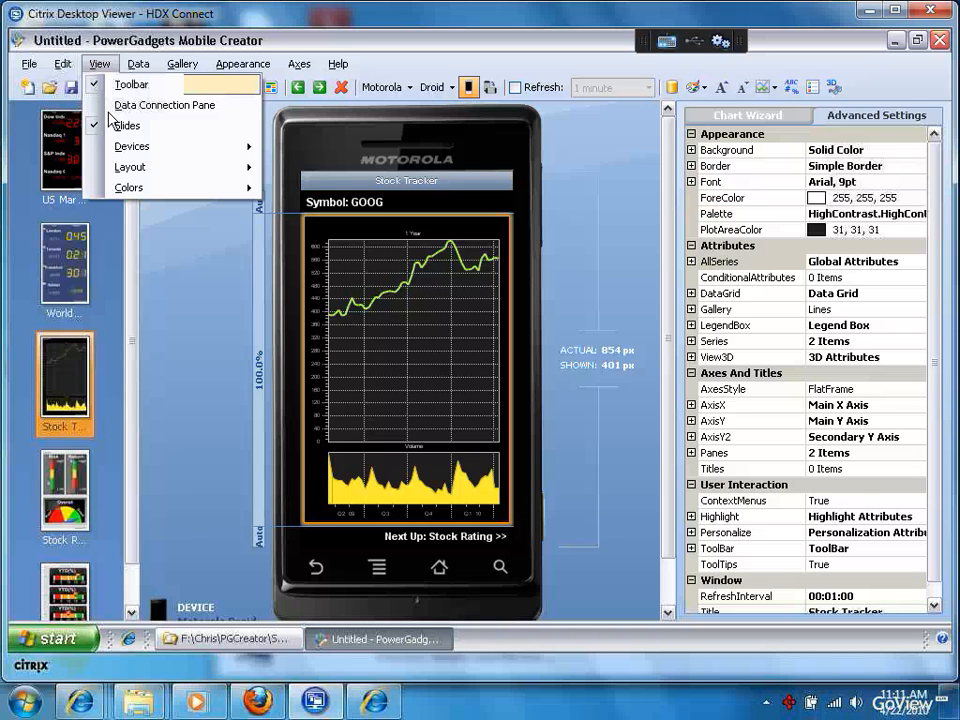
click(164, 105)
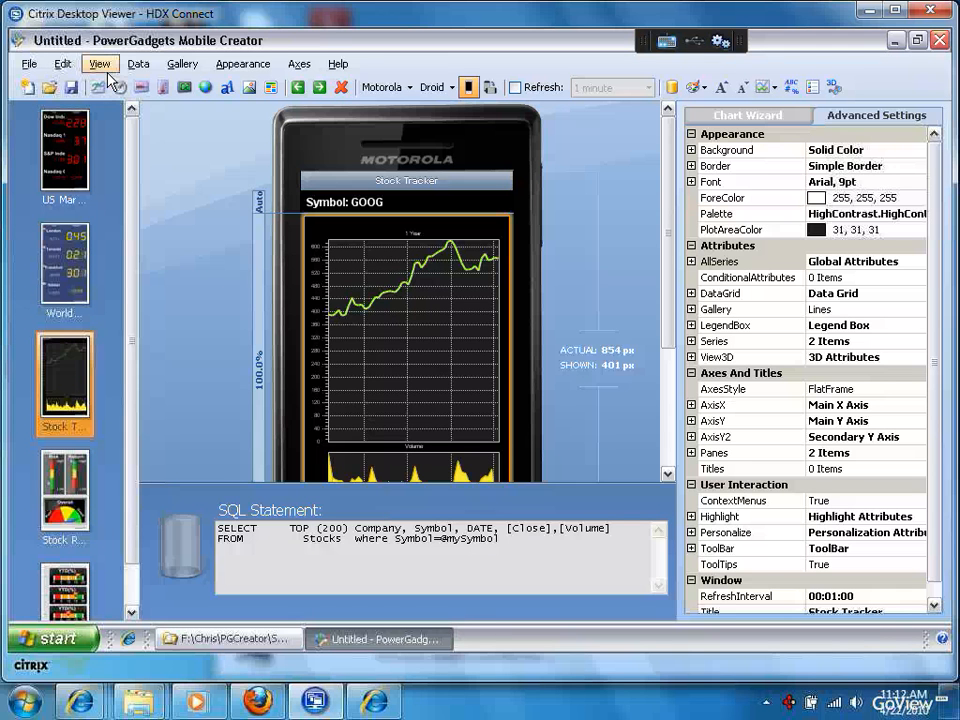
click(99, 63)
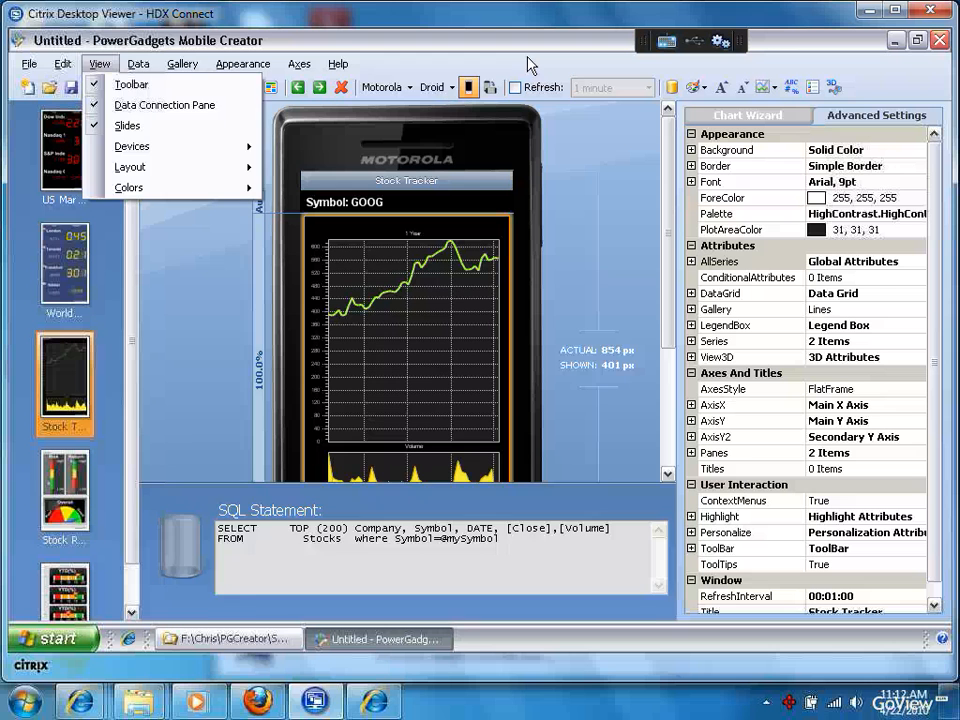
- Rotate the device preview to portrait and change the preview device to an Apple iPhone
click(490, 87)
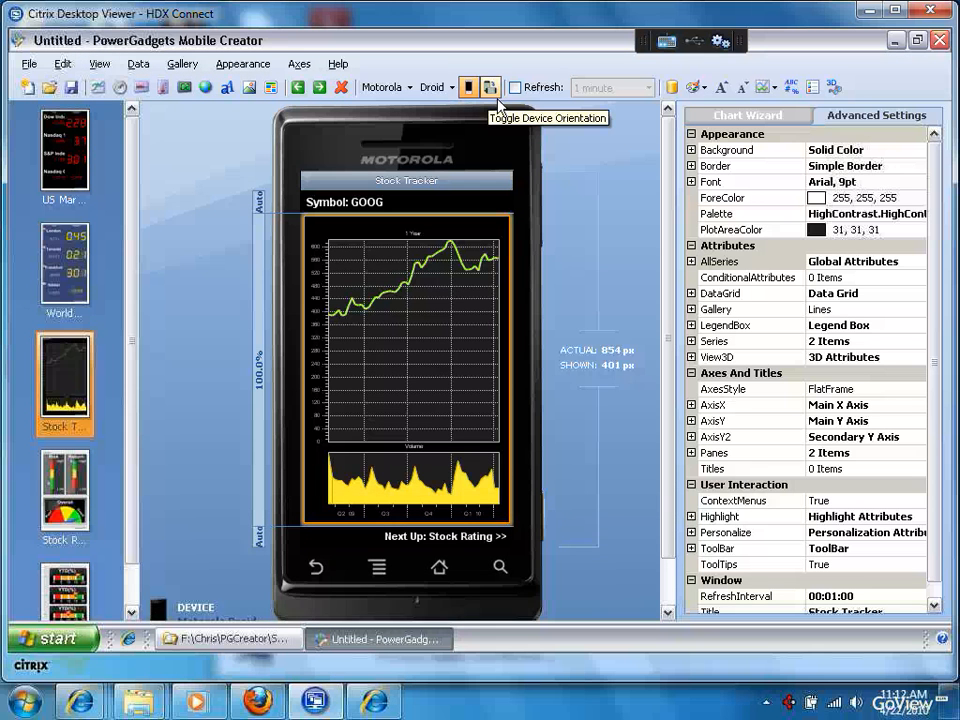
click(490, 87)
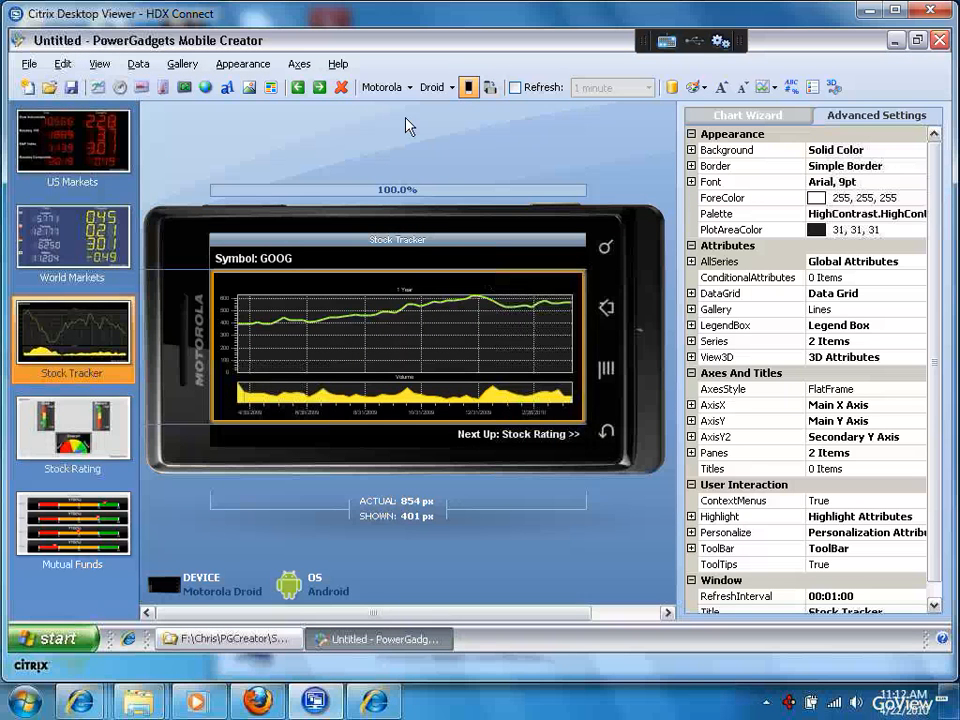
mouse_move(456, 119)
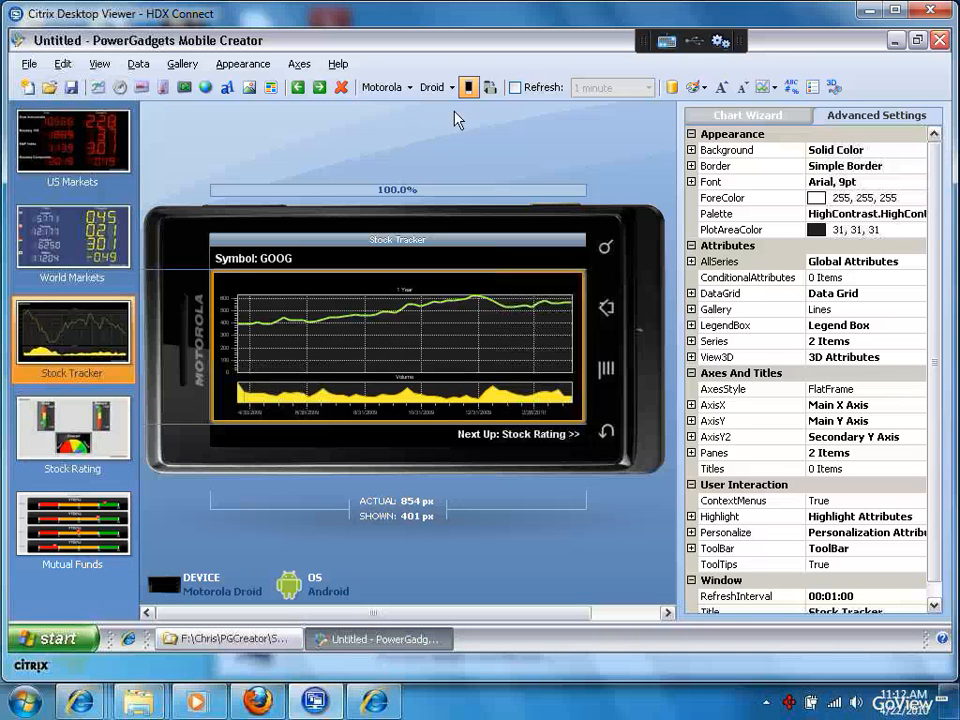
mouse_move(420, 106)
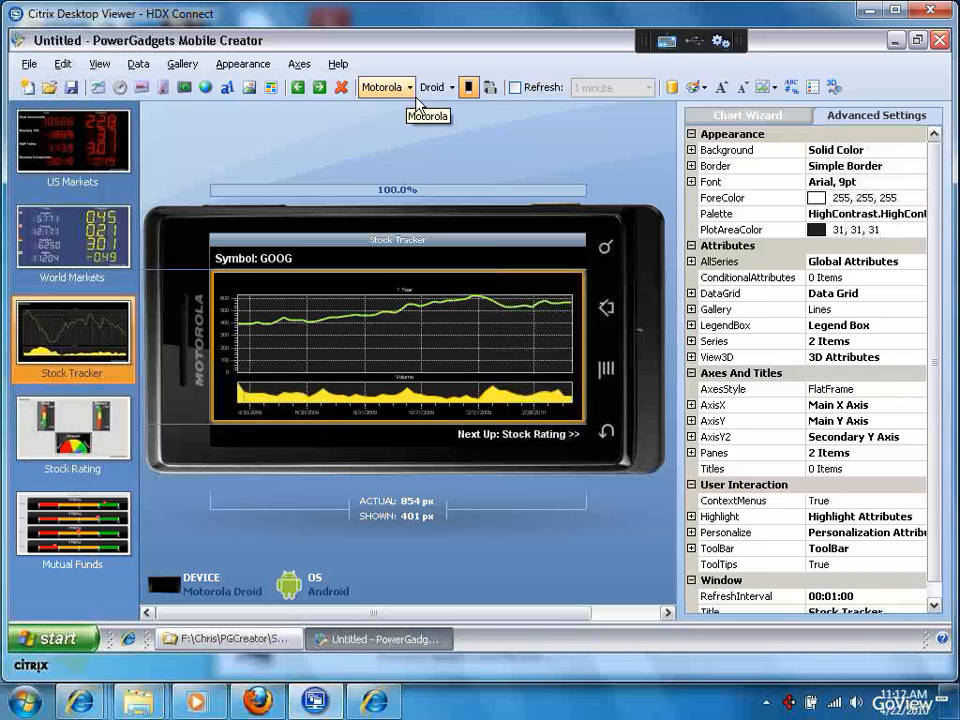
click(407, 87)
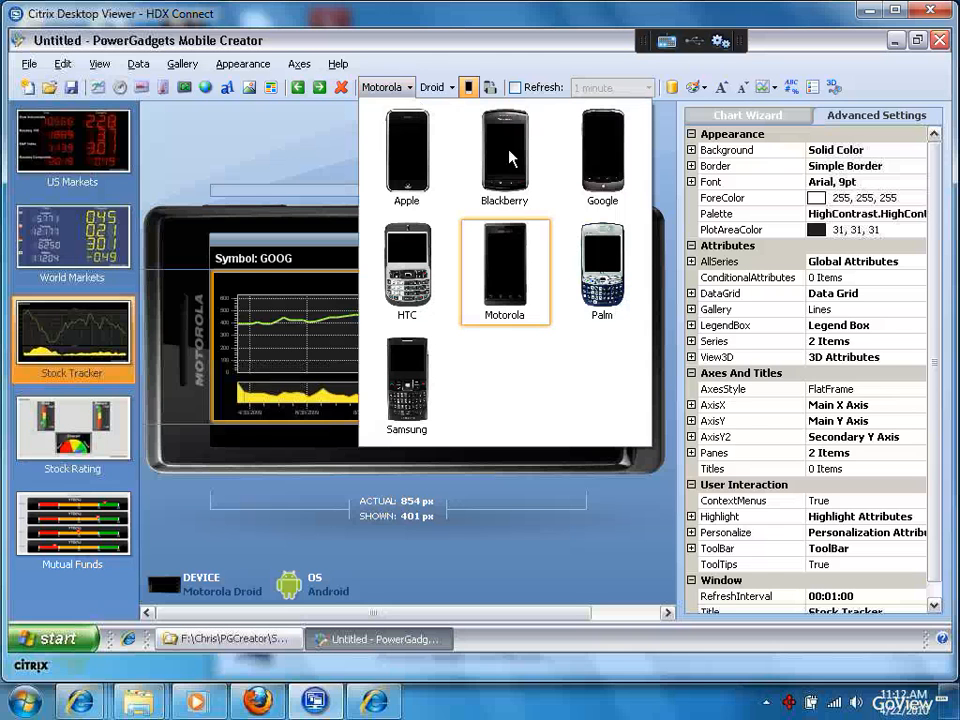
click(504, 160)
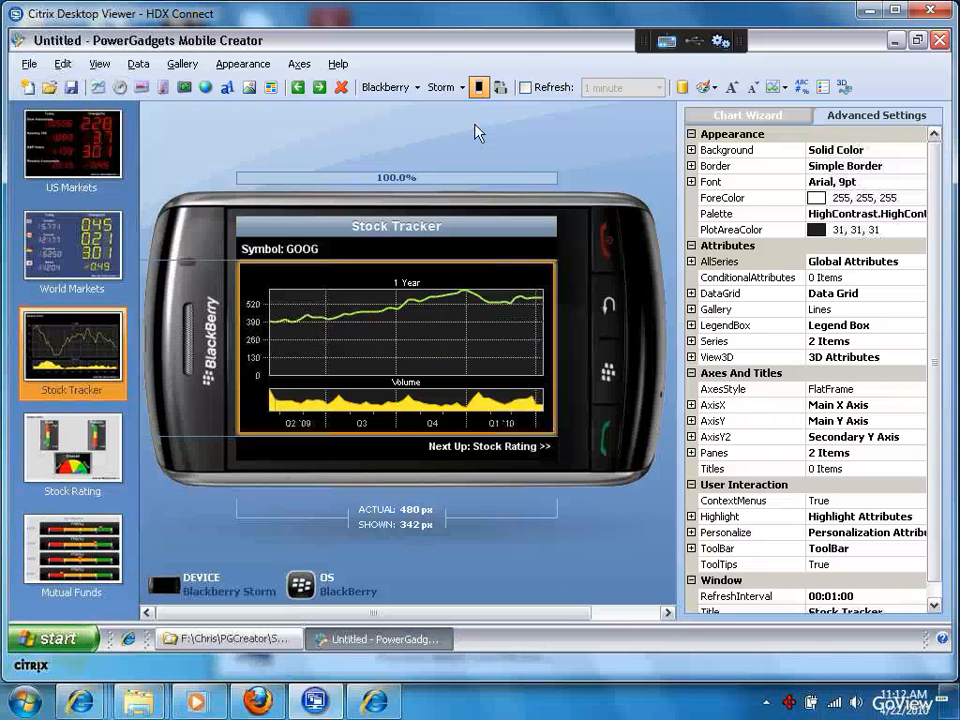
mouse_move(500, 87)
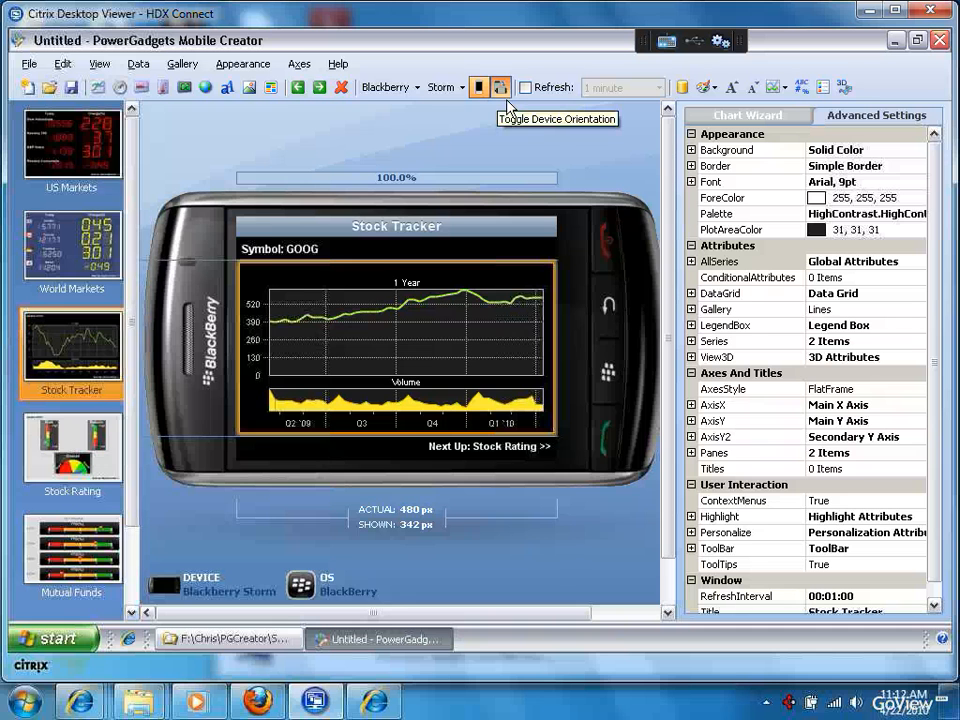
click(499, 87)
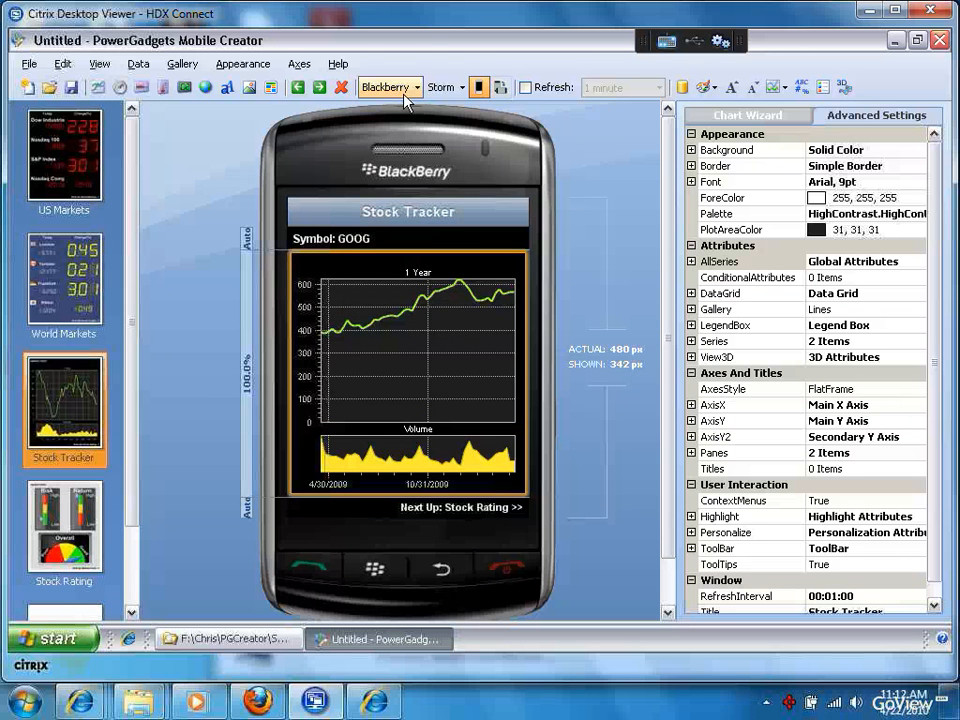
click(384, 87)
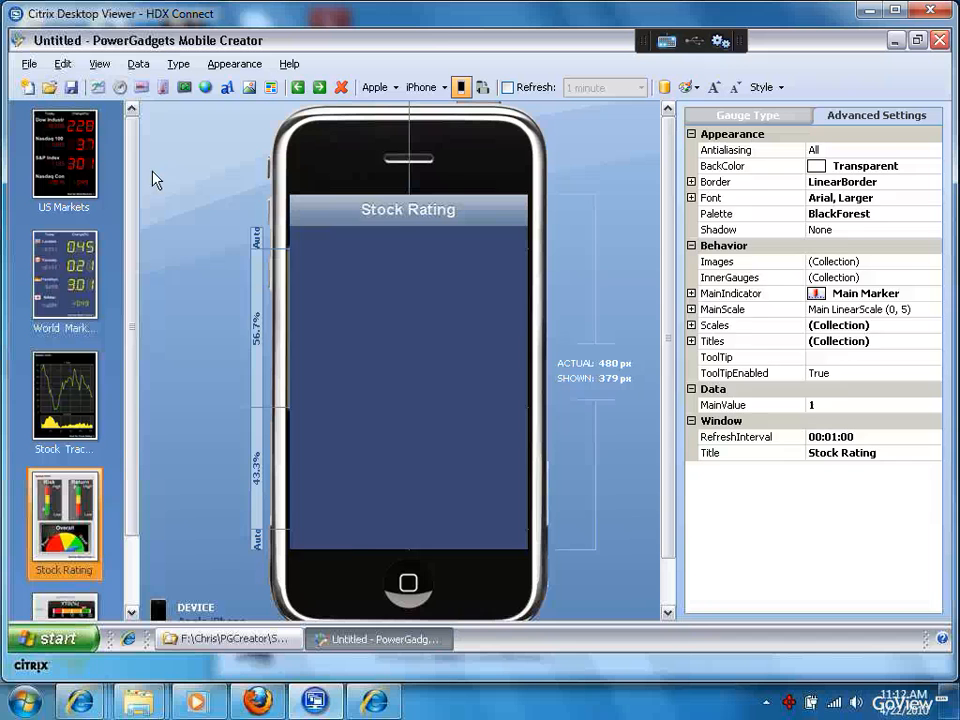
- Add a 0–100 horizontal gauge to the US Markets page above the footer
click(63, 155)
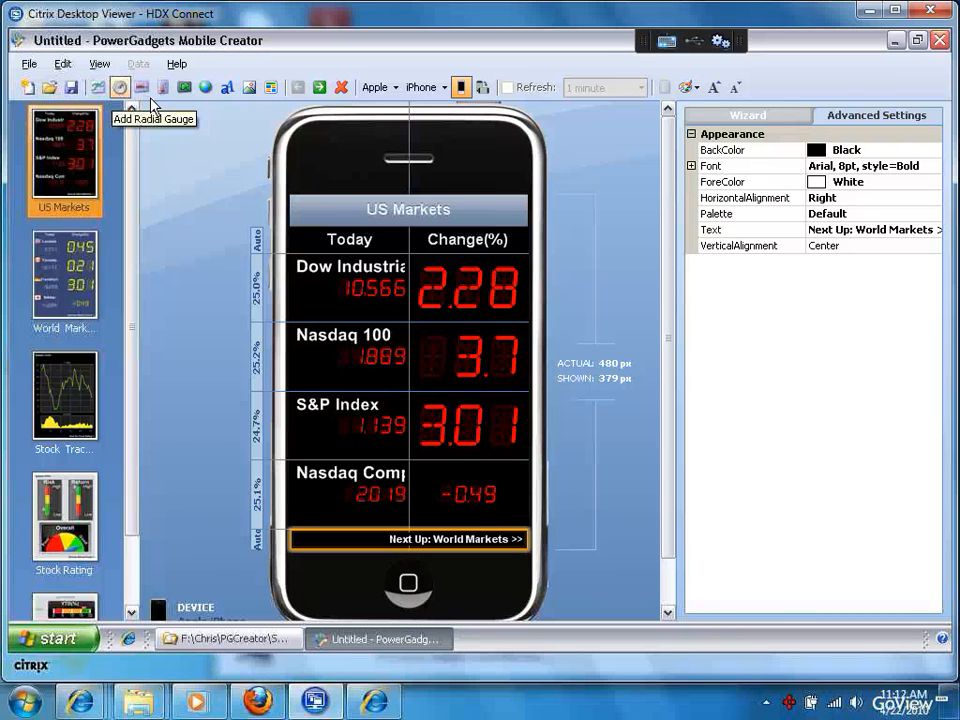
mouse_move(141, 87)
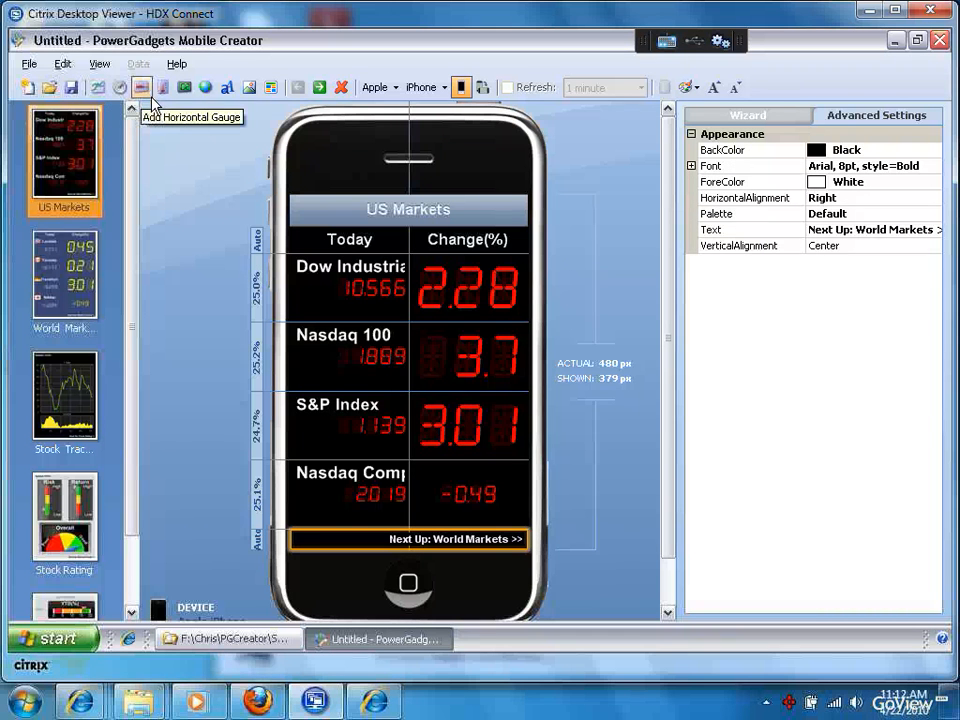
click(141, 87)
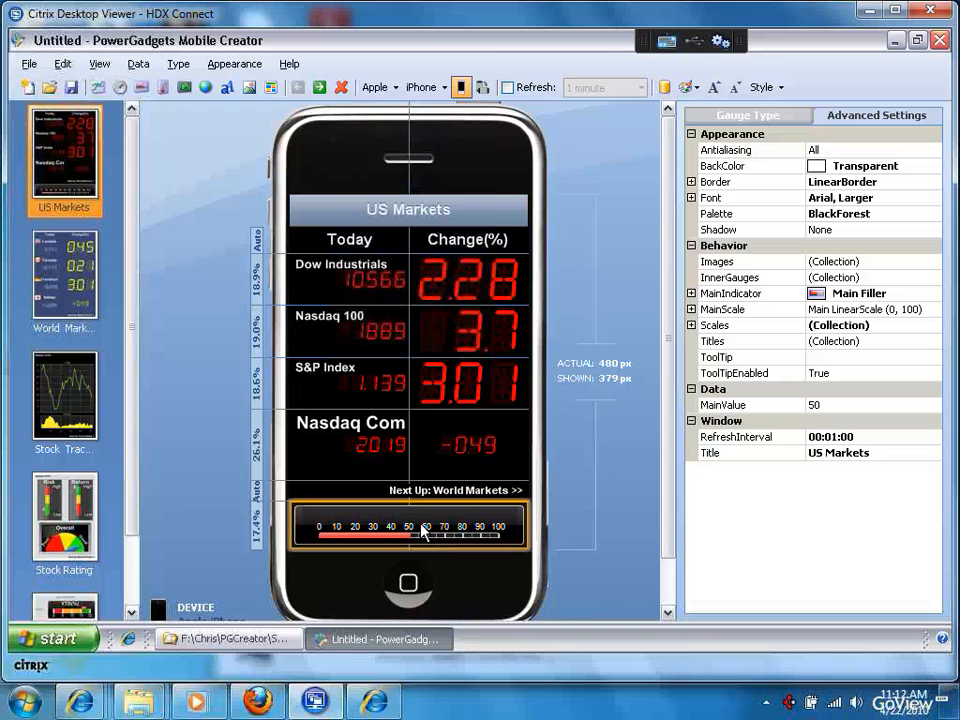
mouse_move(442, 525)
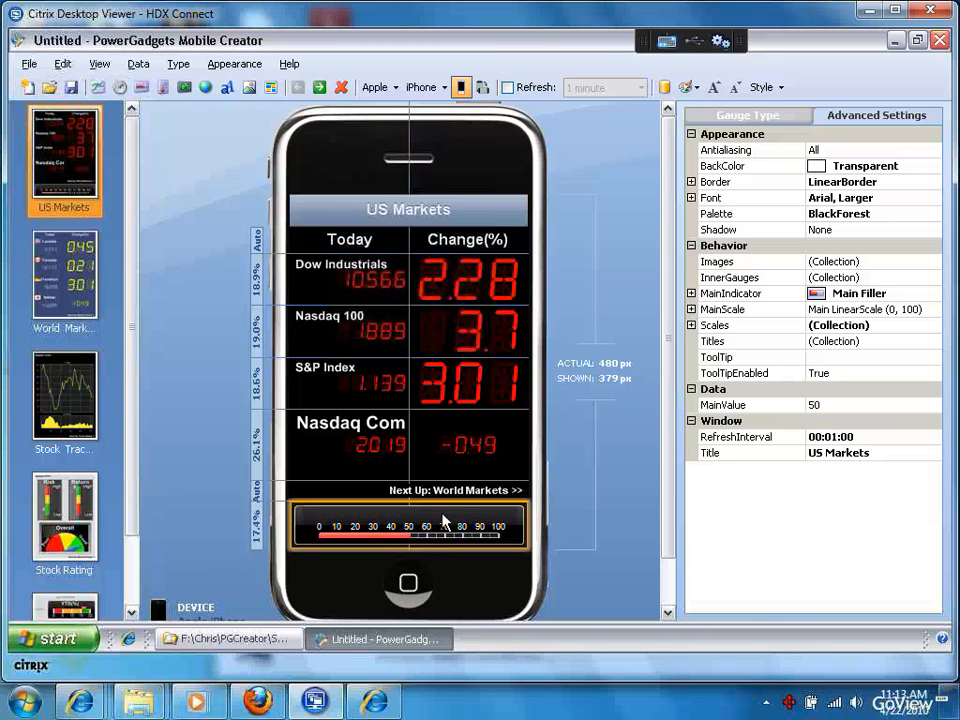
mouse_move(418, 497)
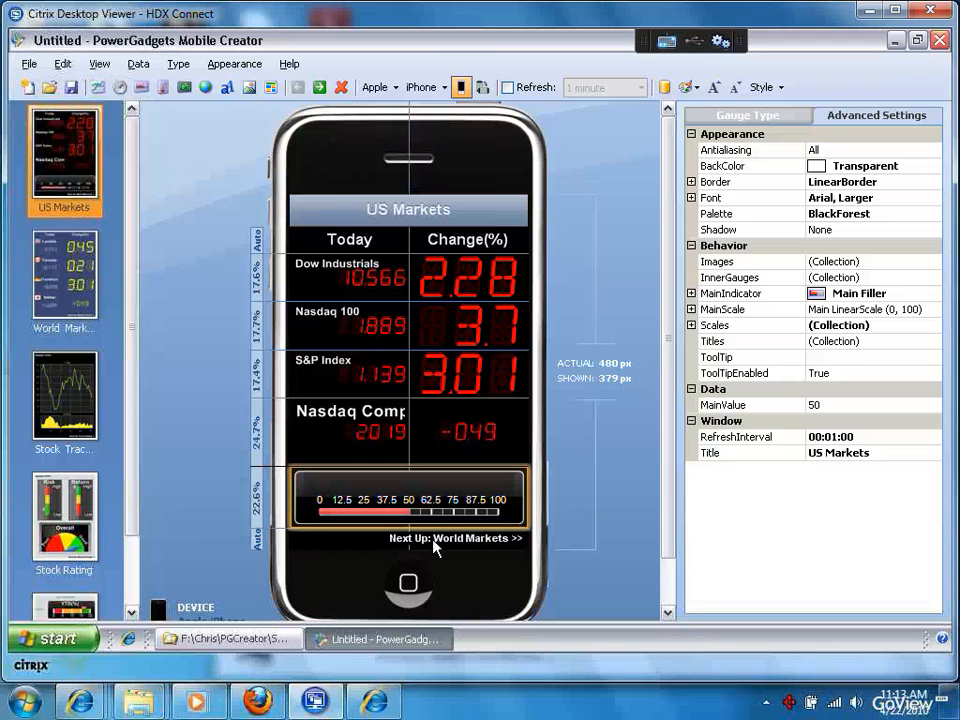
- Change the footer label's text to 'Next Page: World Markets >>'
click(408, 538)
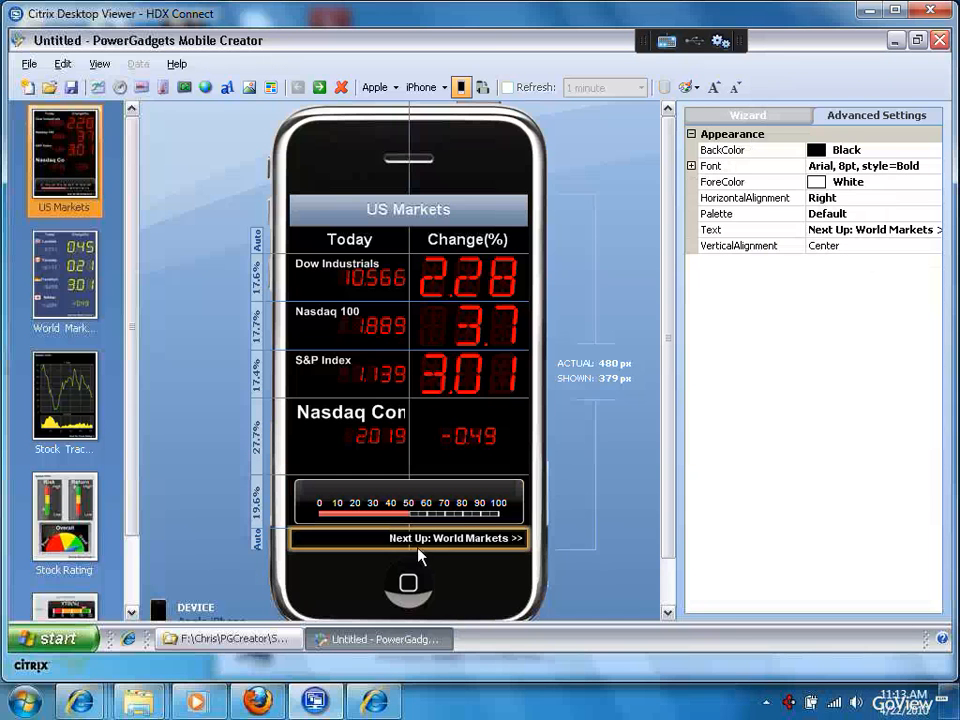
mouse_move(870, 260)
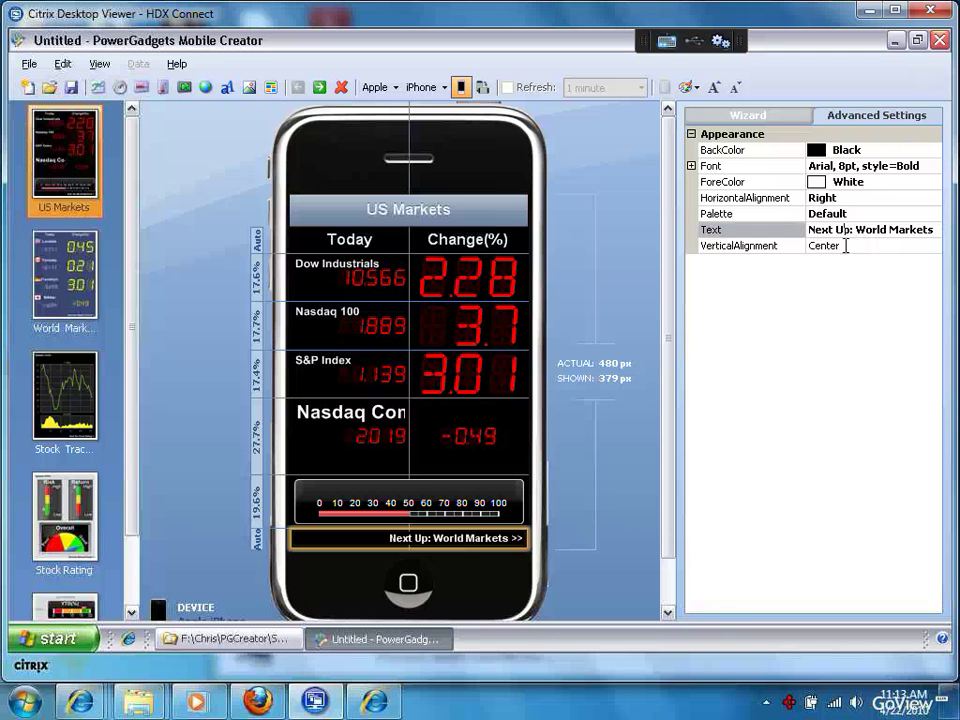
mouse_move(862, 287)
text(Page)
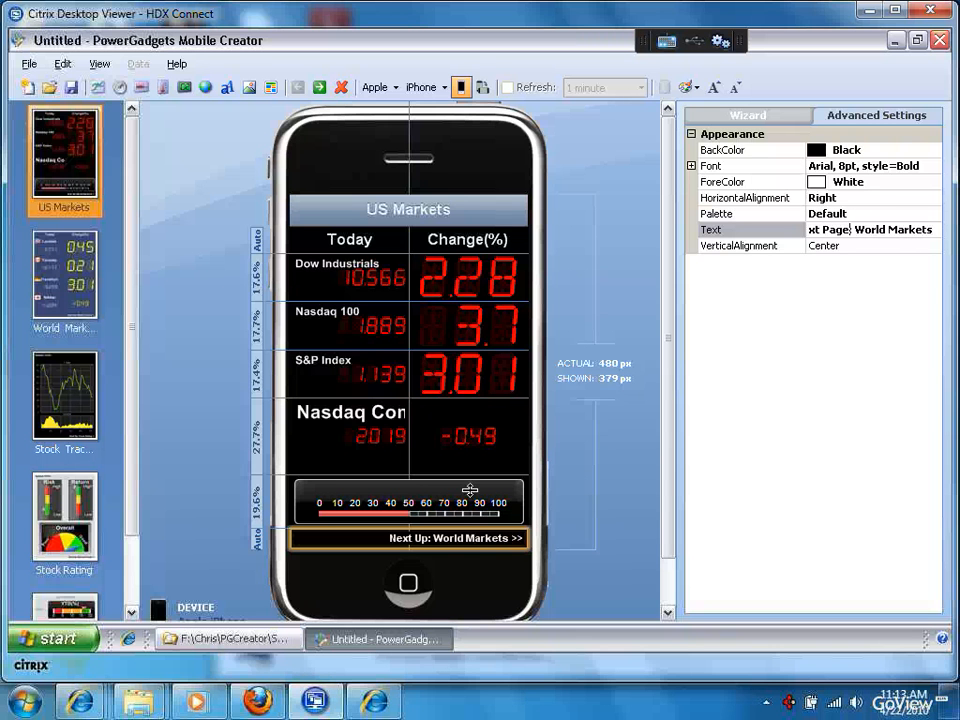
mouse_move(408, 565)
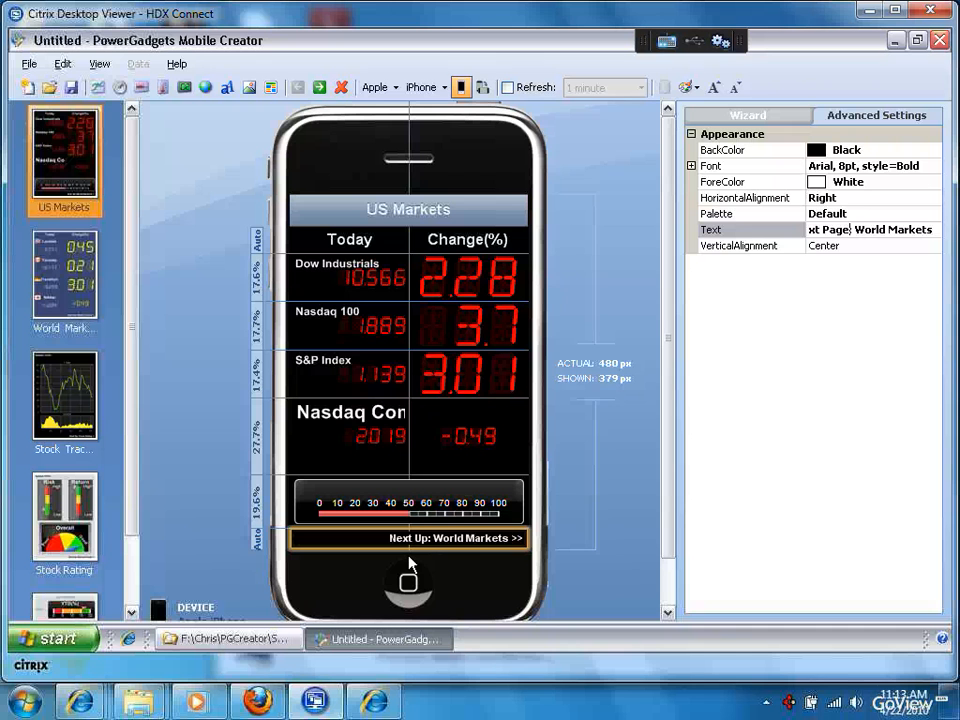
click(408, 502)
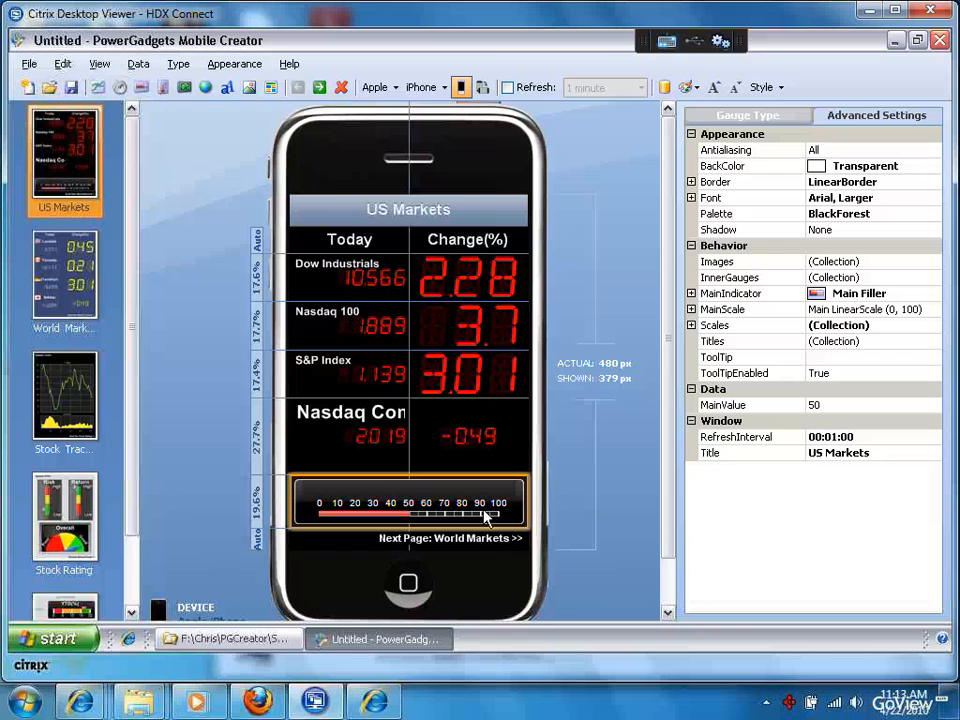
mouse_move(385, 500)
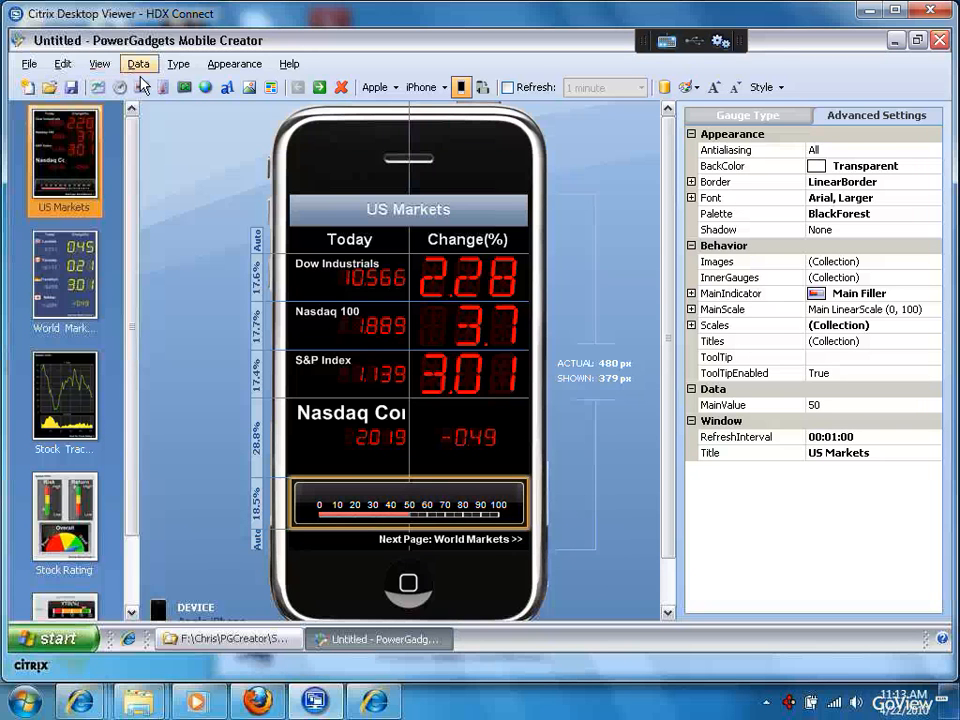
click(138, 63)
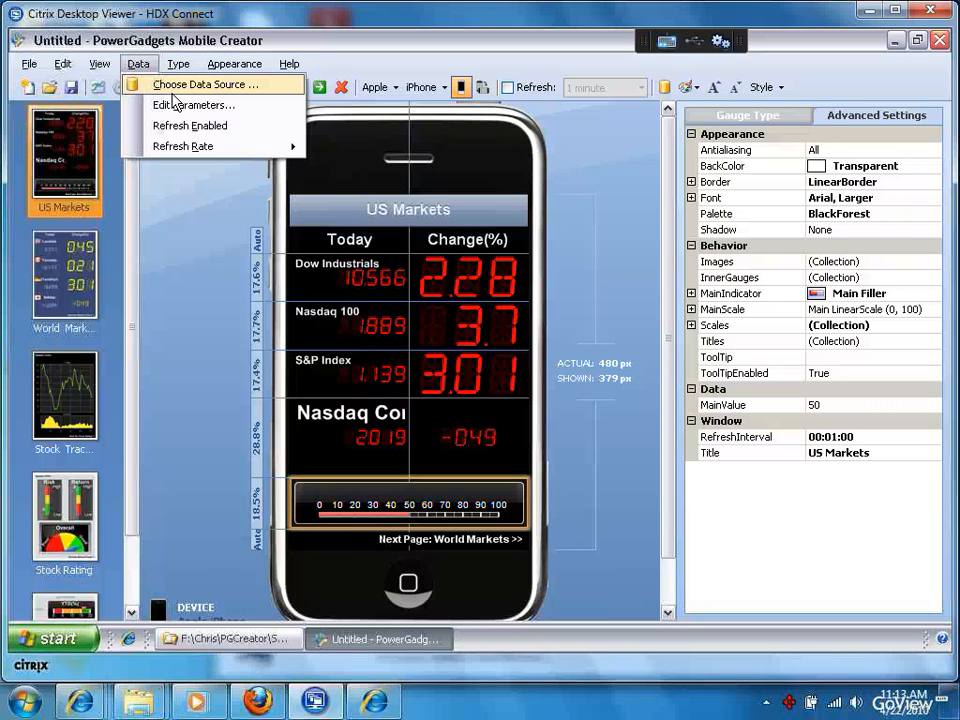
click(202, 84)
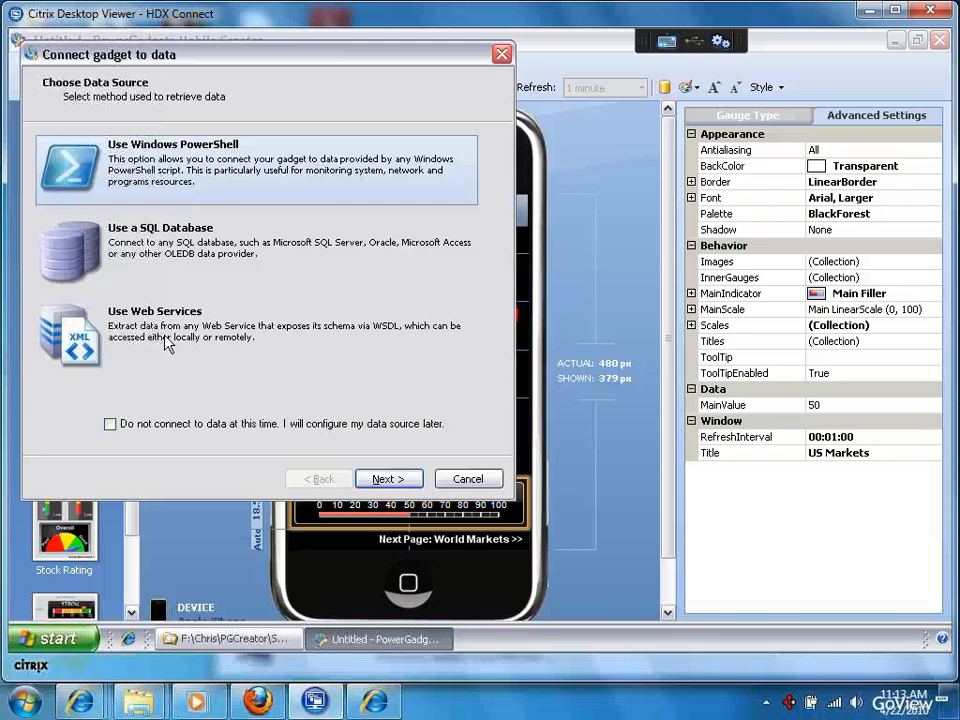
mouse_move(131, 251)
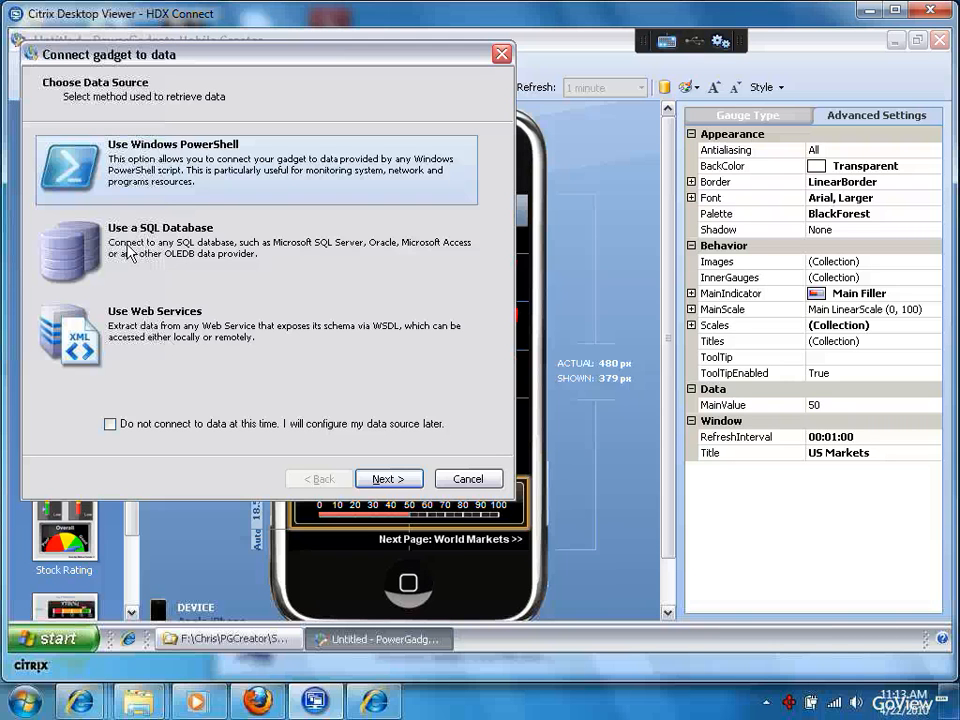
mouse_move(105, 263)
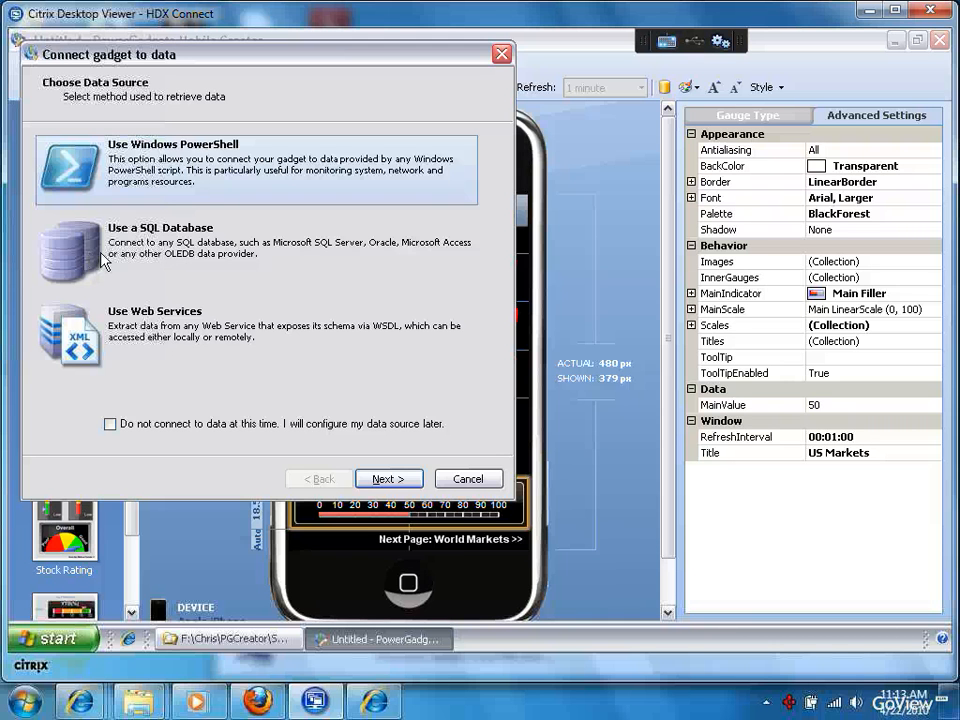
click(388, 478)
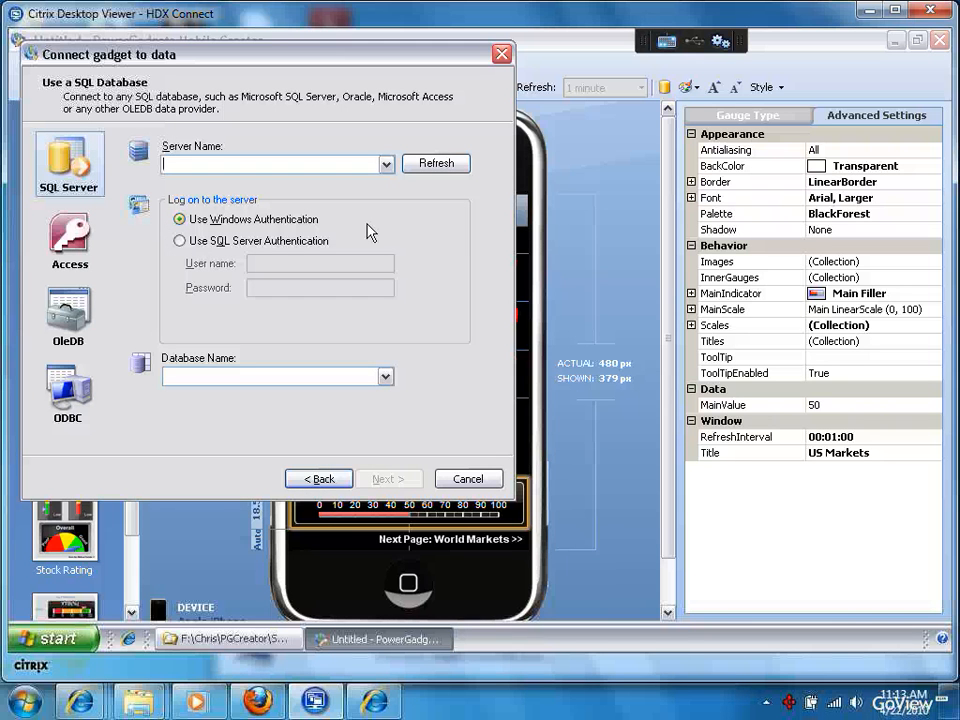
mouse_move(400, 320)
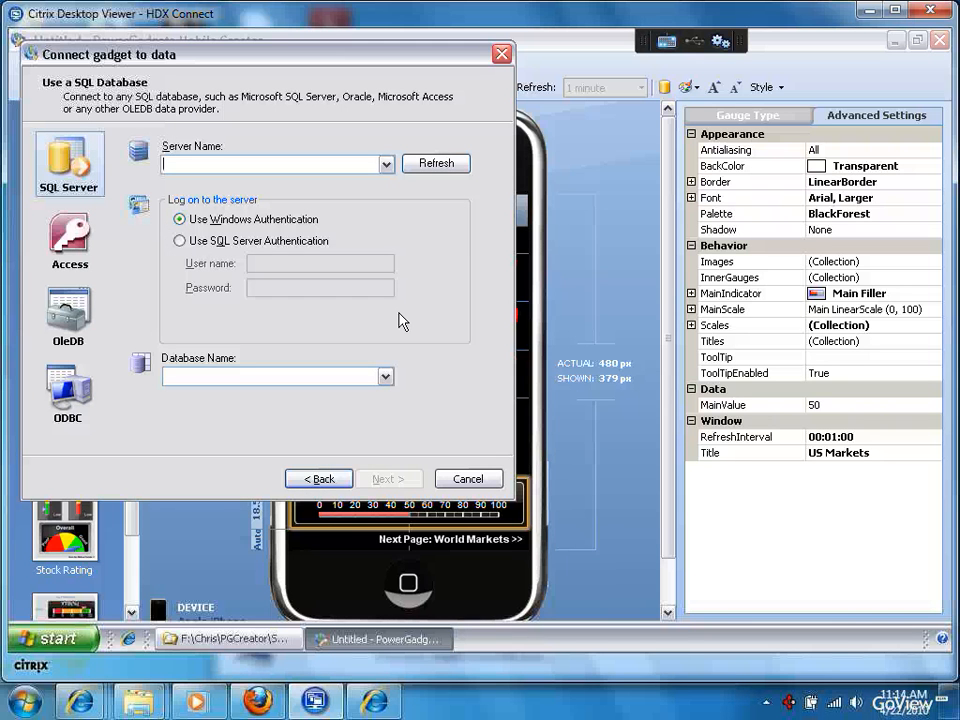
mouse_move(100, 258)
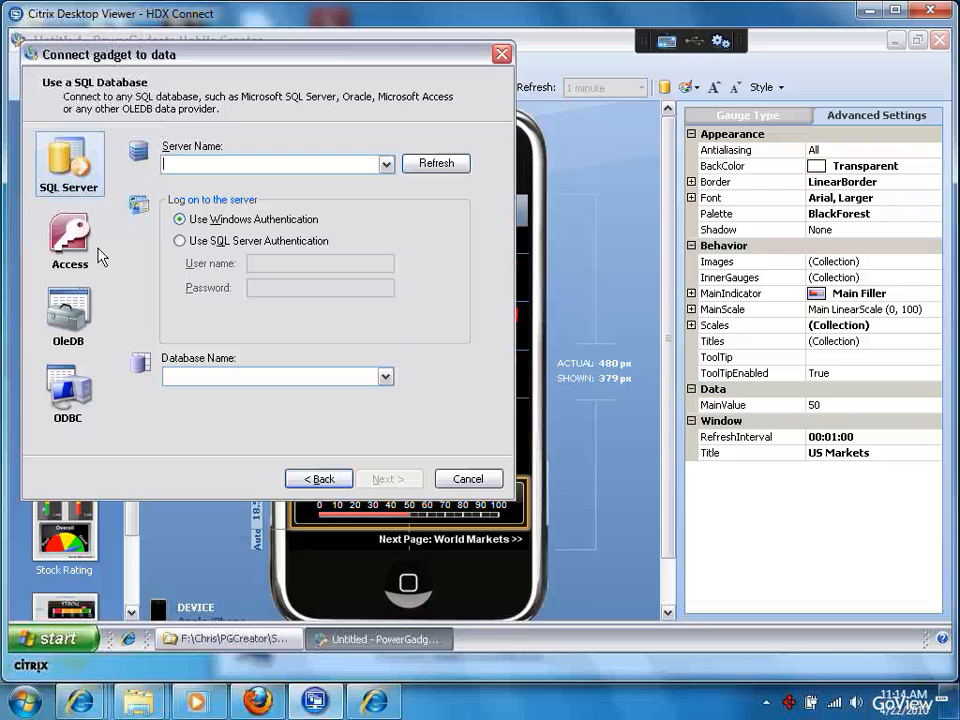
mouse_move(80, 247)
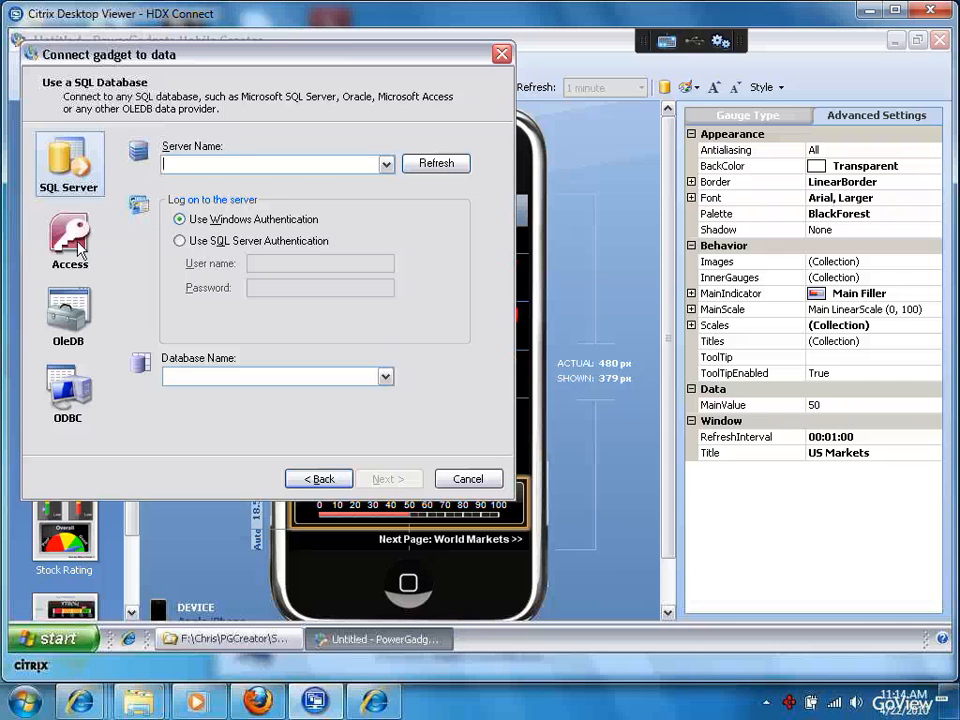
click(69, 240)
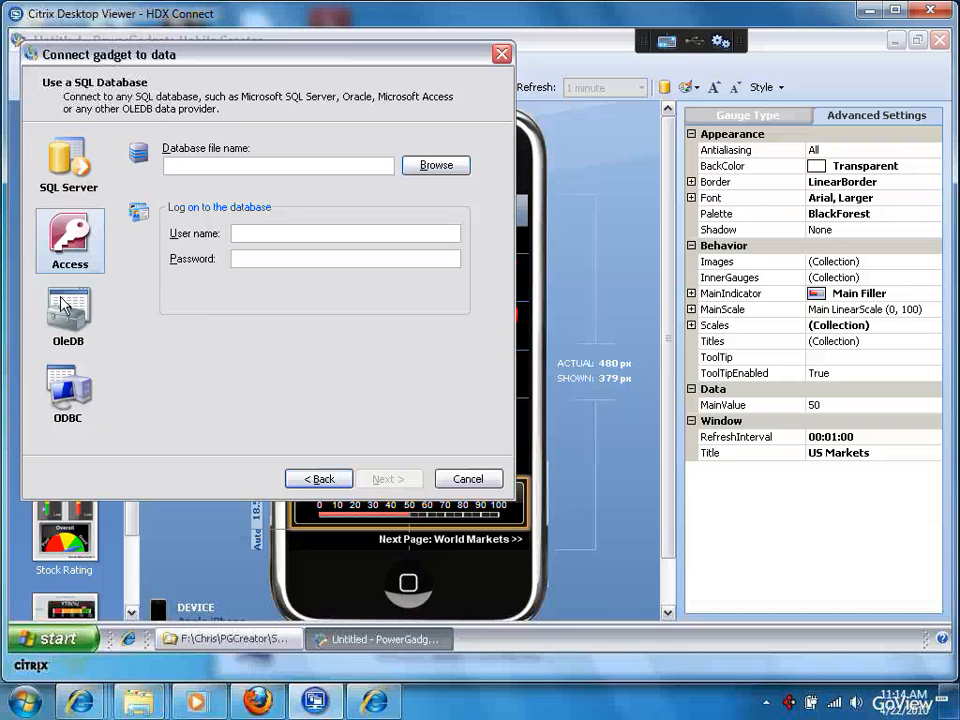
mouse_move(55, 105)
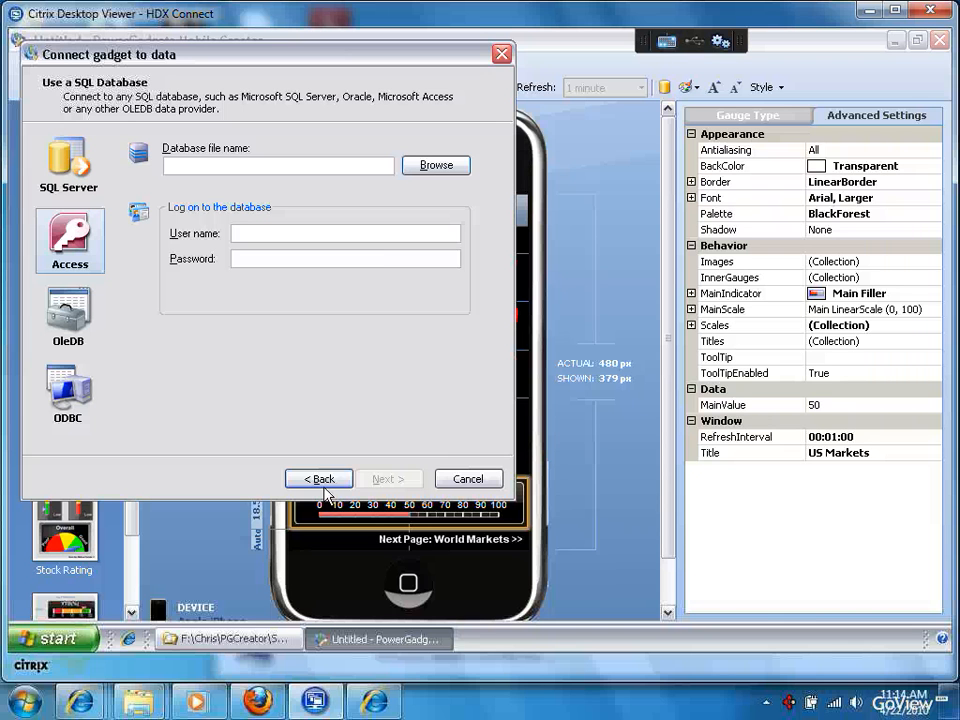
click(318, 478)
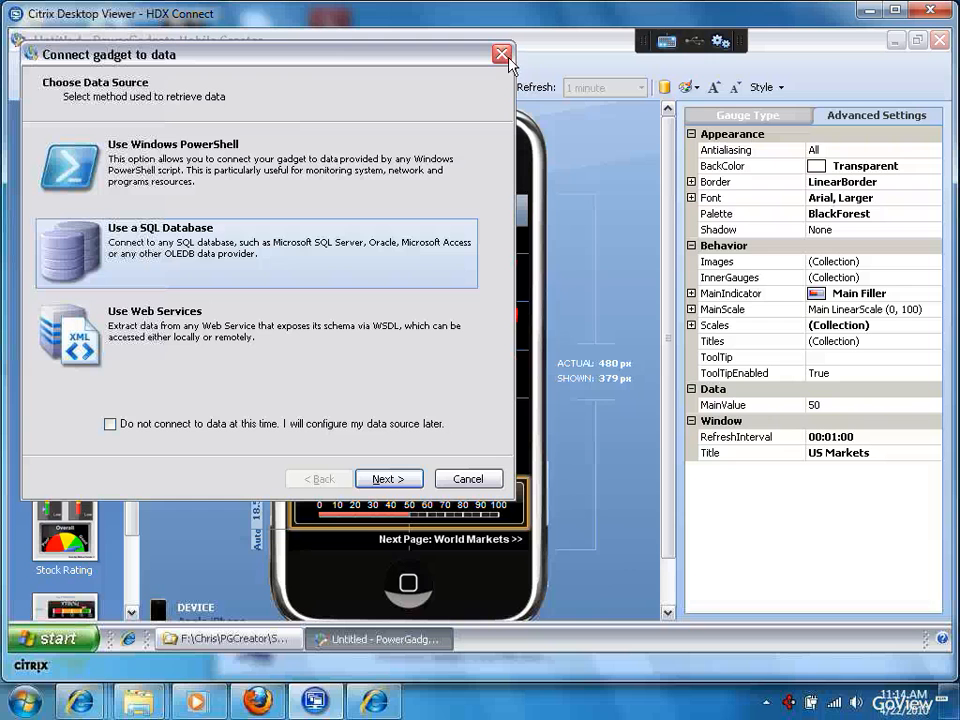
mouse_move(350, 310)
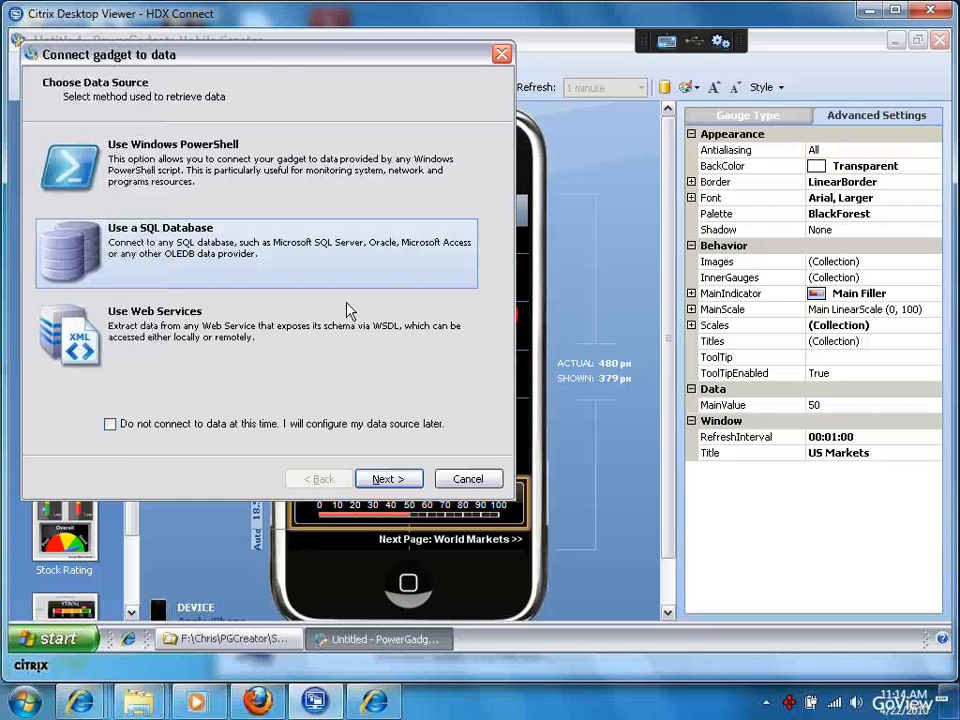
click(467, 478)
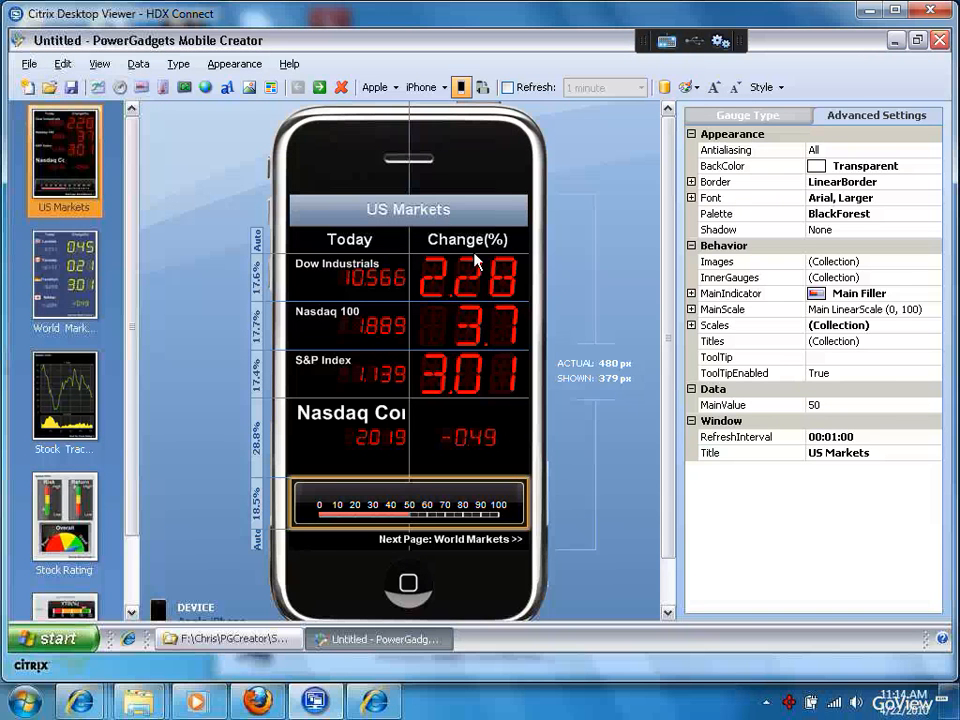
mouse_move(65, 303)
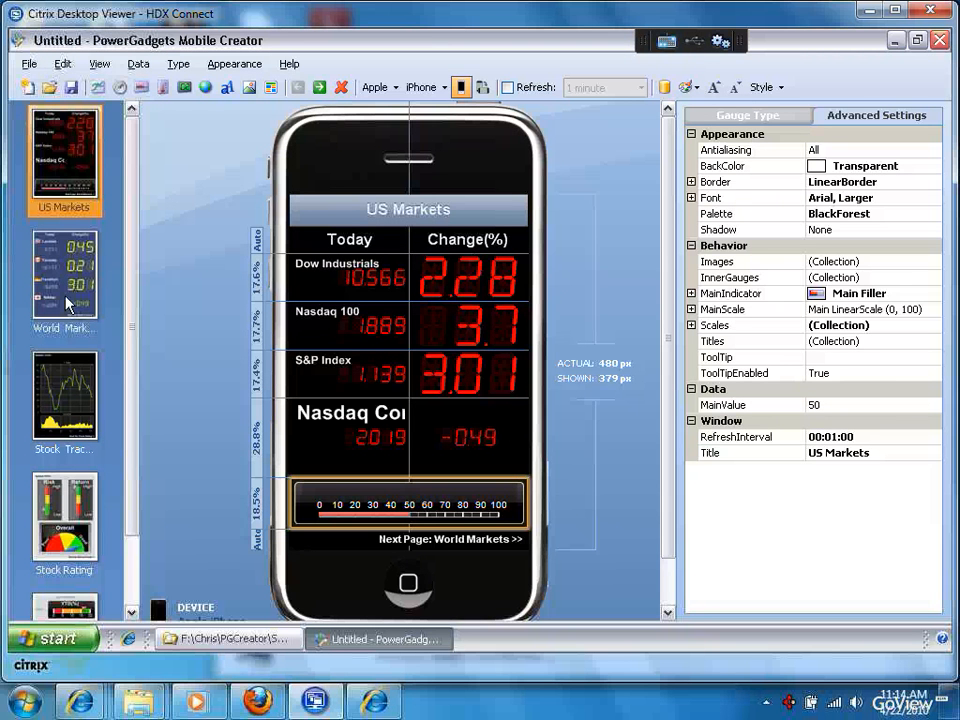
mouse_move(70, 395)
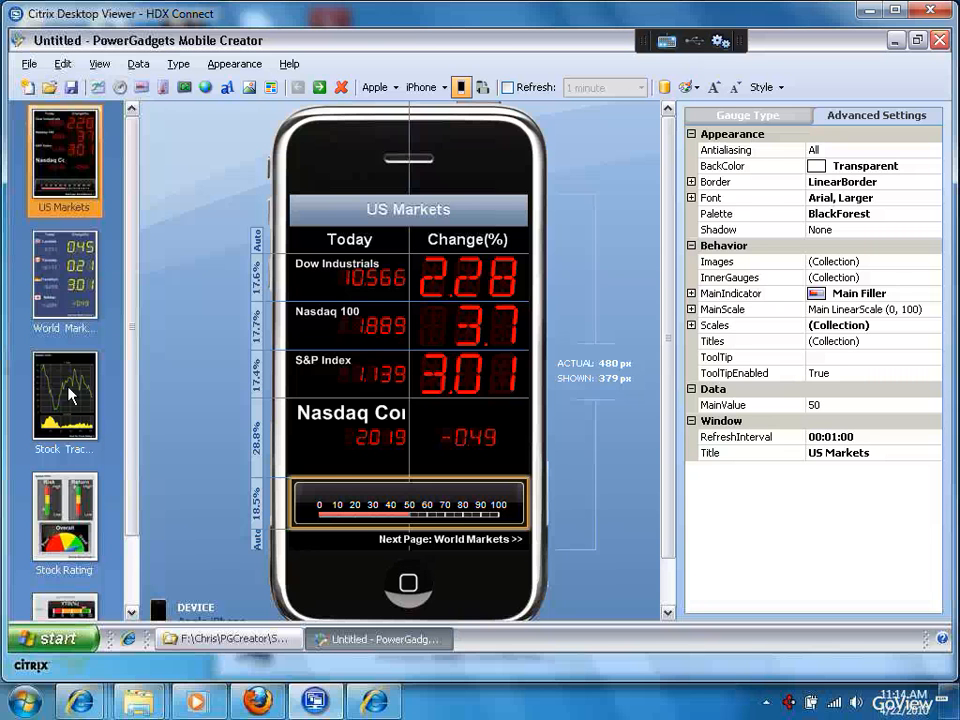
click(64, 520)
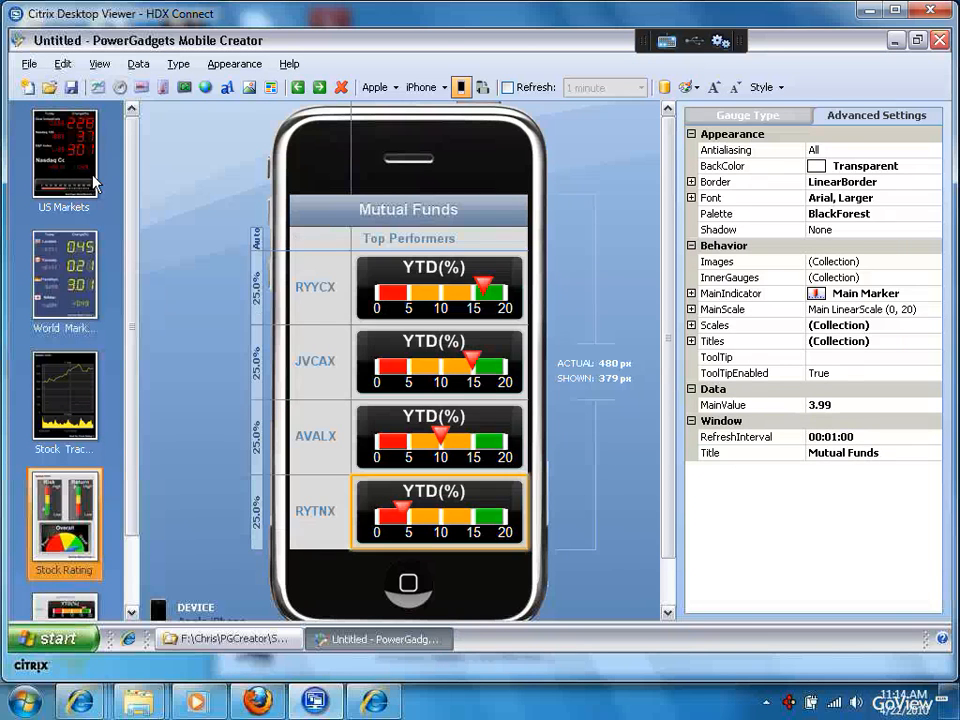
click(64, 150)
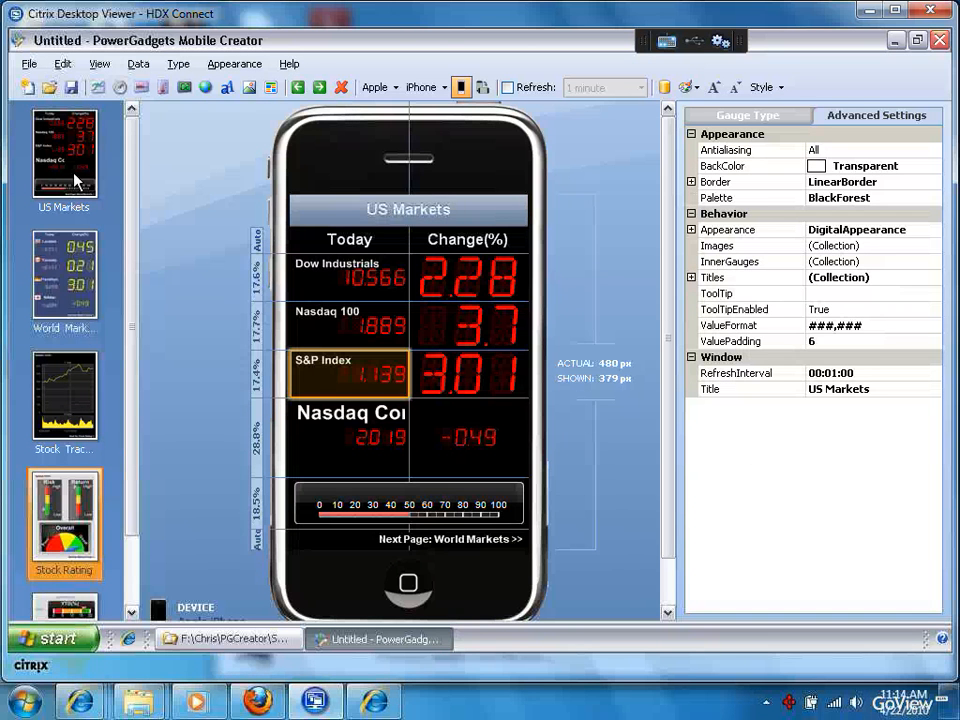
click(64, 155)
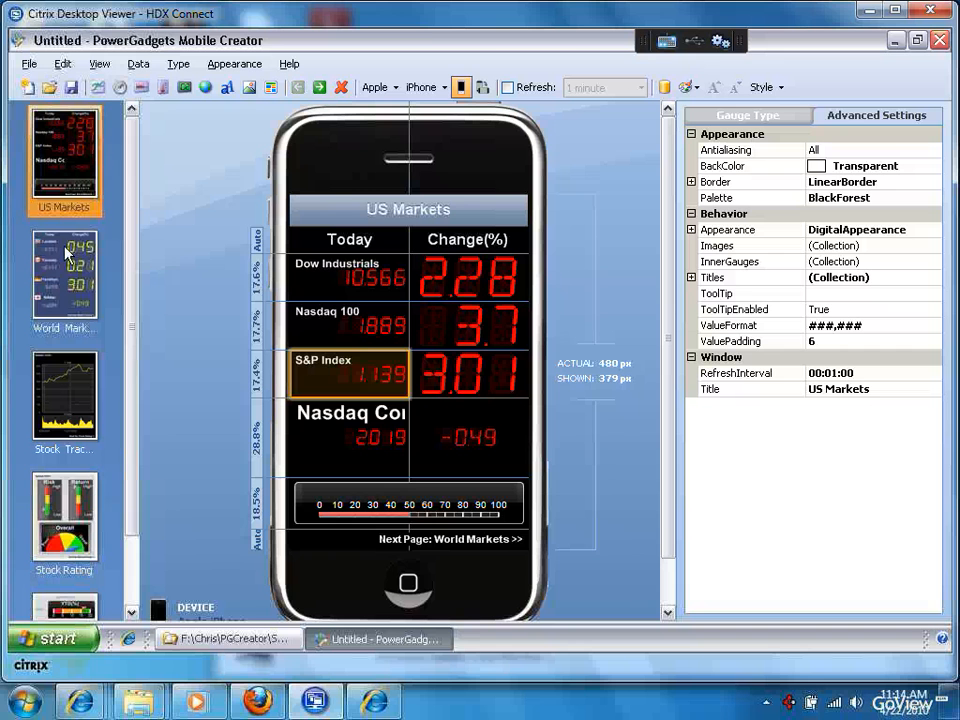
mouse_move(79, 273)
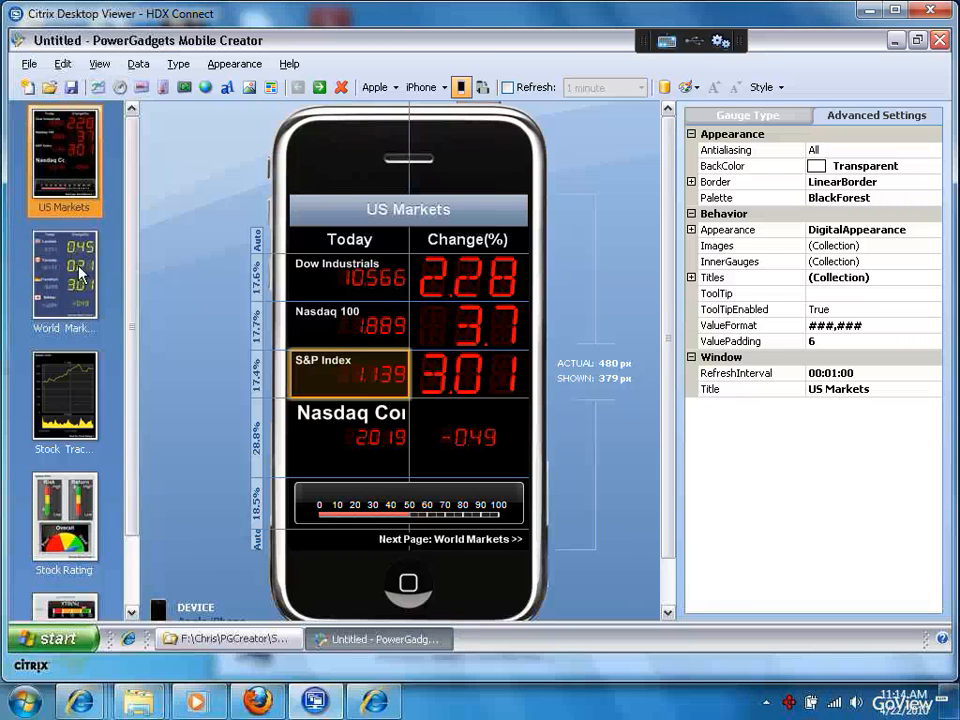
mouse_move(716, 166)
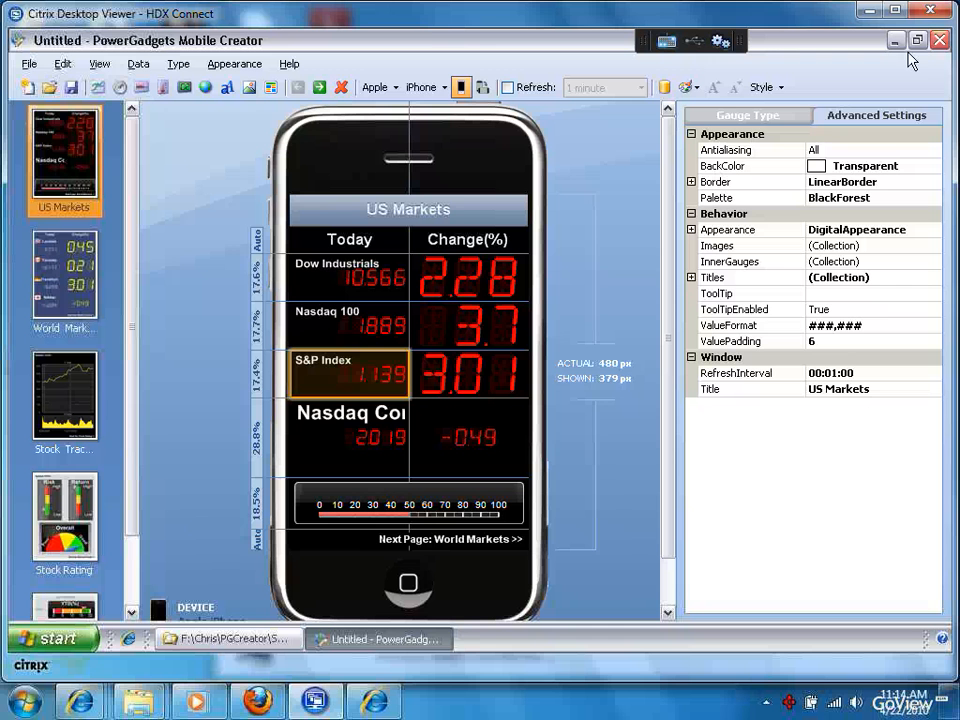
mouse_move(456, 210)
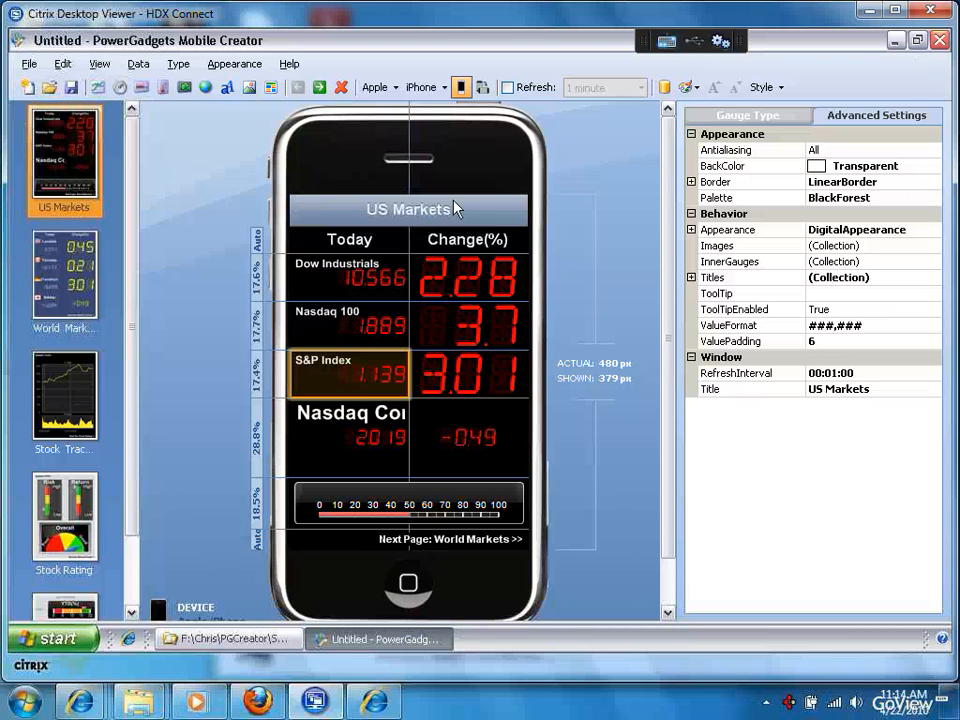
mouse_move(452, 212)
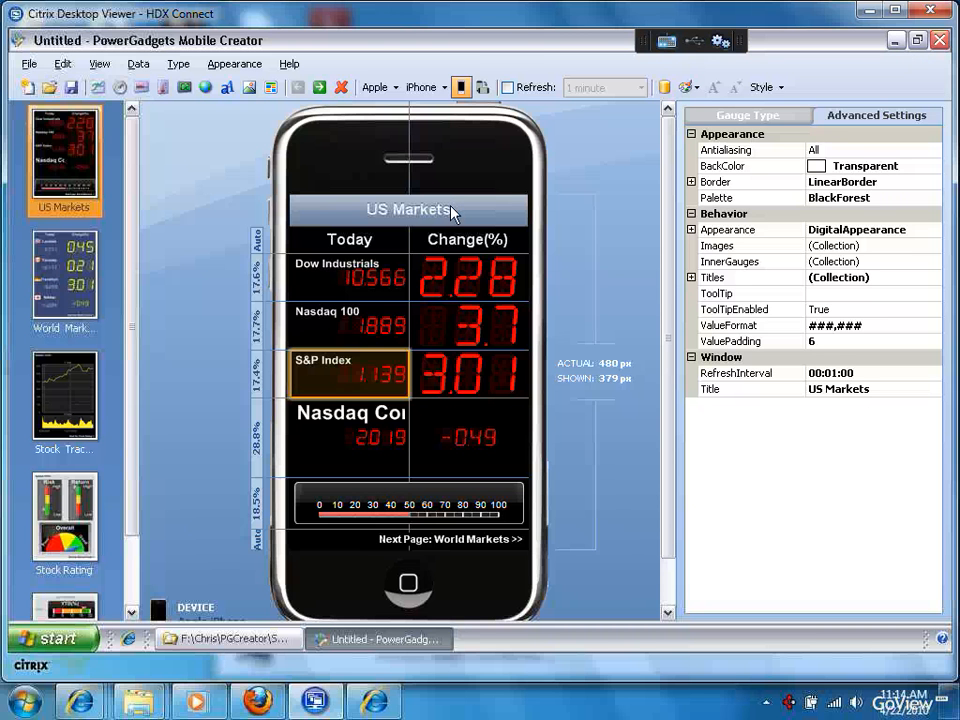
click(228, 639)
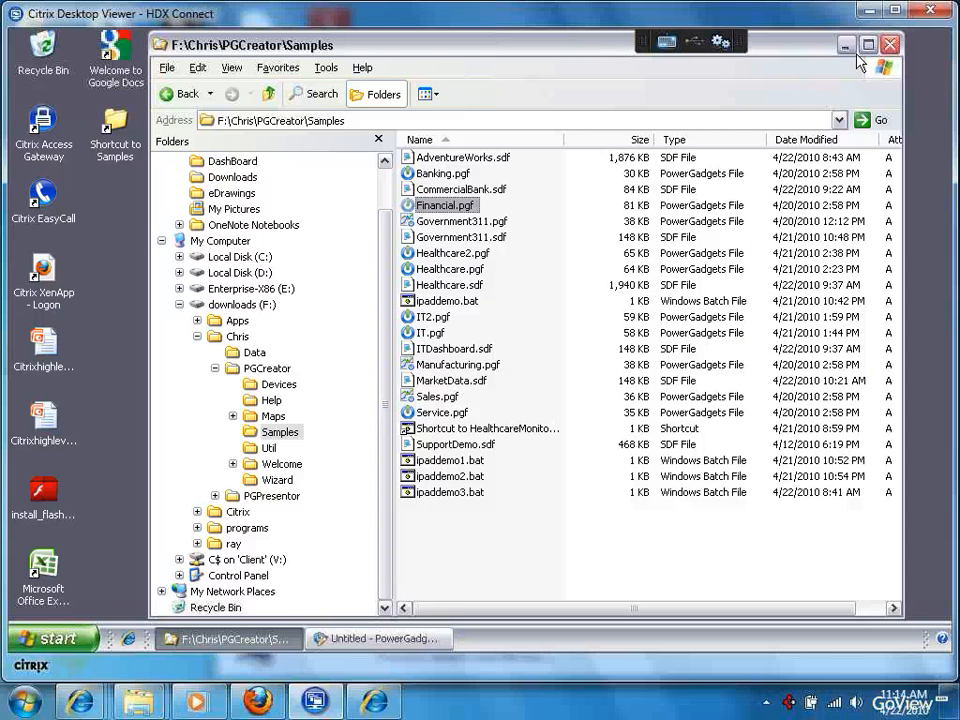
- Run Financial.pgf from the Samples folder, page to World Markets, then back
double_click(448, 205)
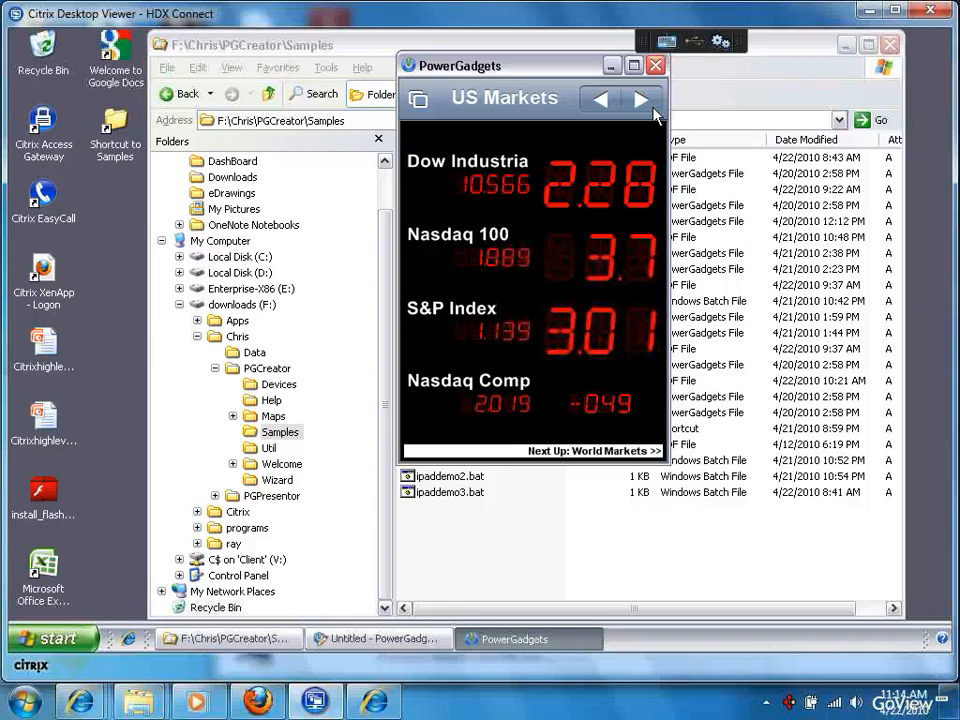
click(642, 98)
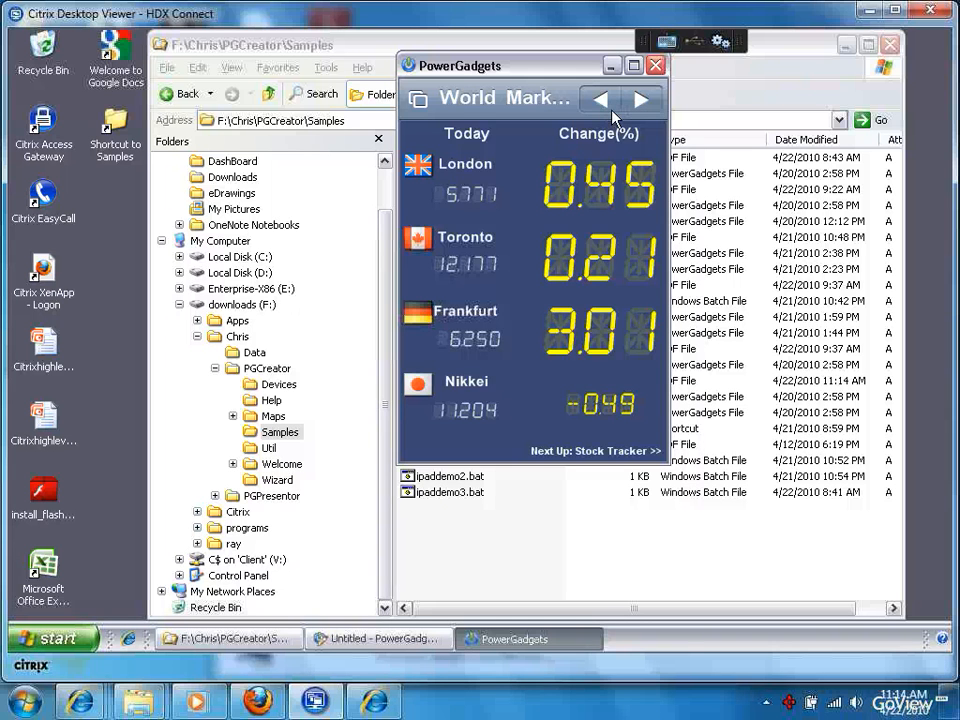
click(642, 99)
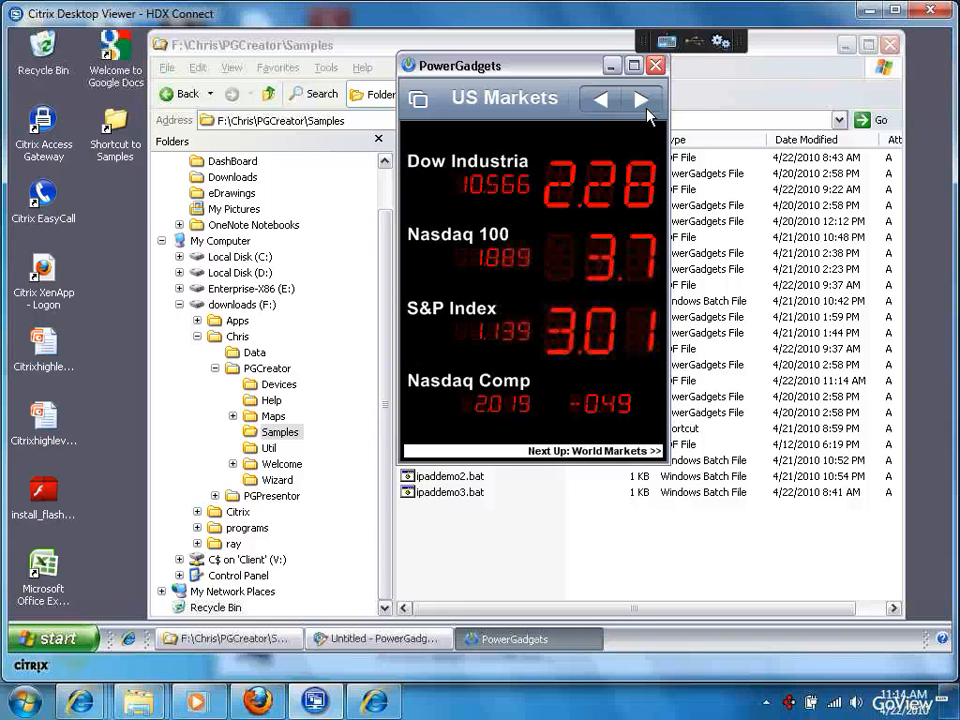
mouse_move(805, 63)
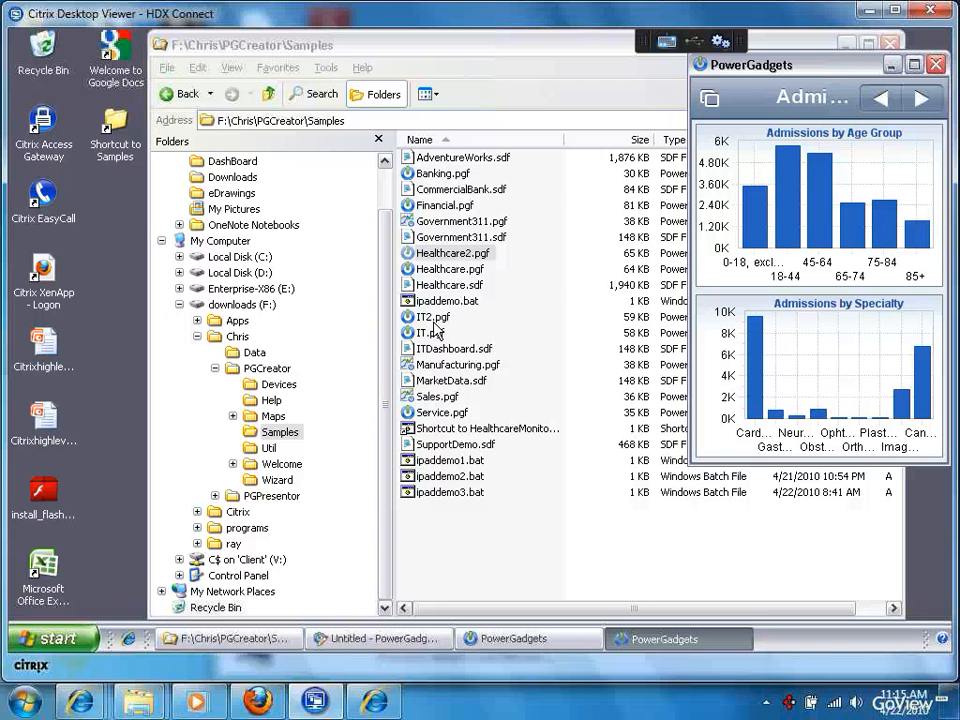
mouse_move(865, 63)
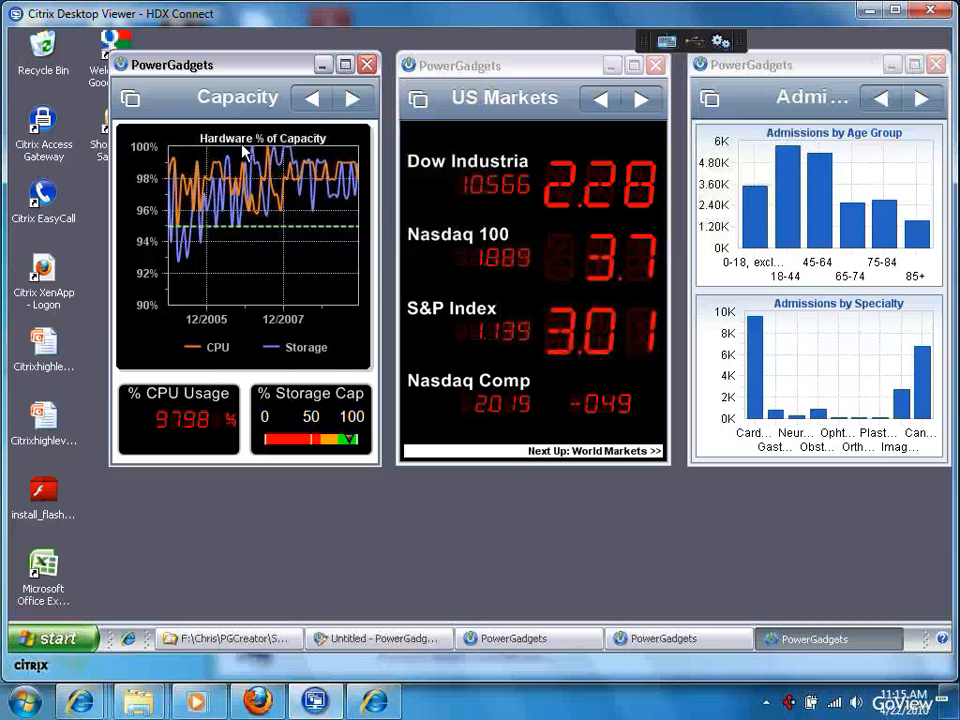
mouse_move(832, 531)
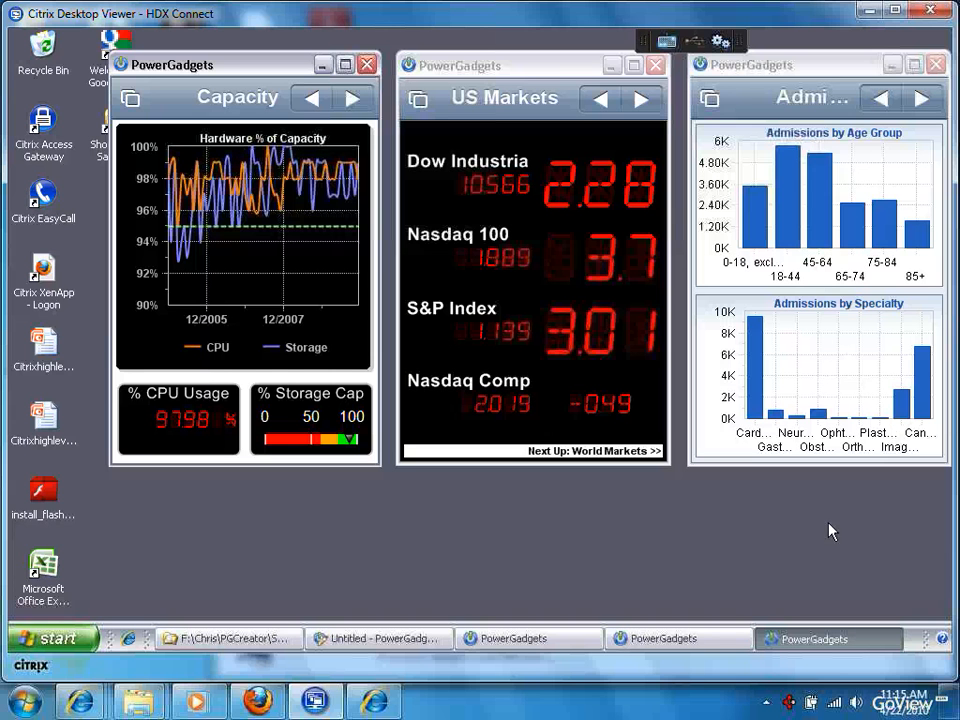
mouse_move(875, 132)
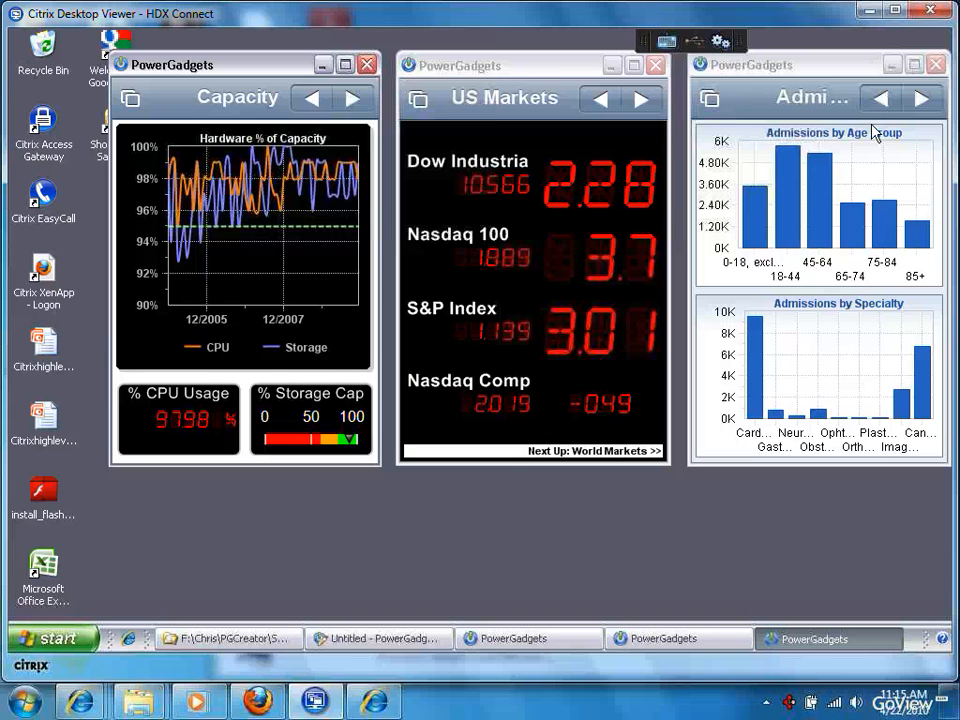
mouse_move(928, 115)
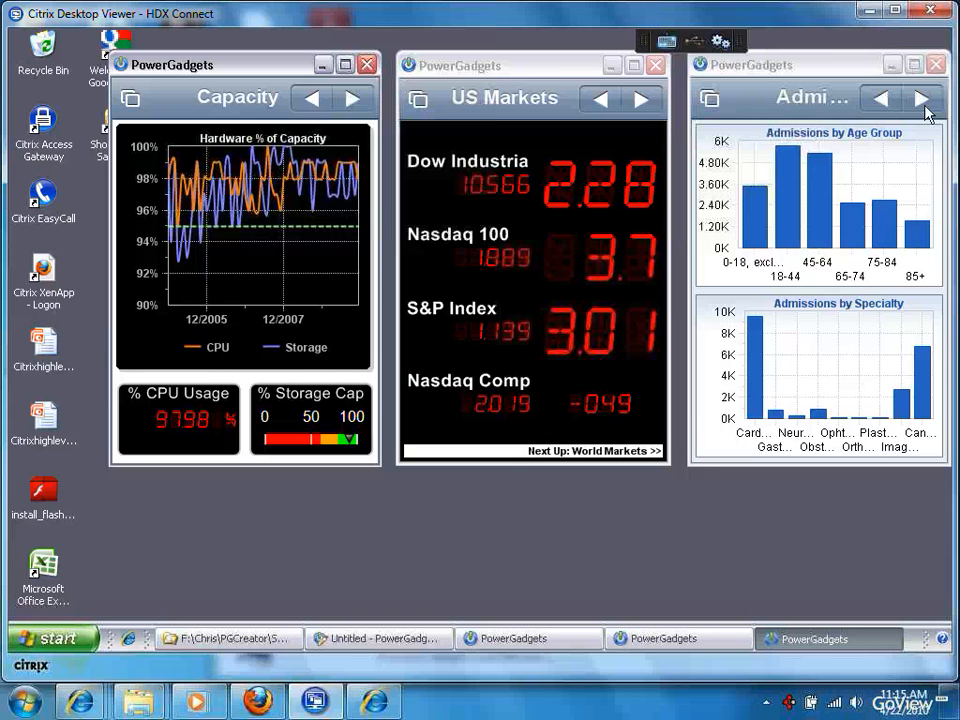
- Page the Healthcare gadget to its patient map and back, and Financial to Mutual Funds
click(920, 98)
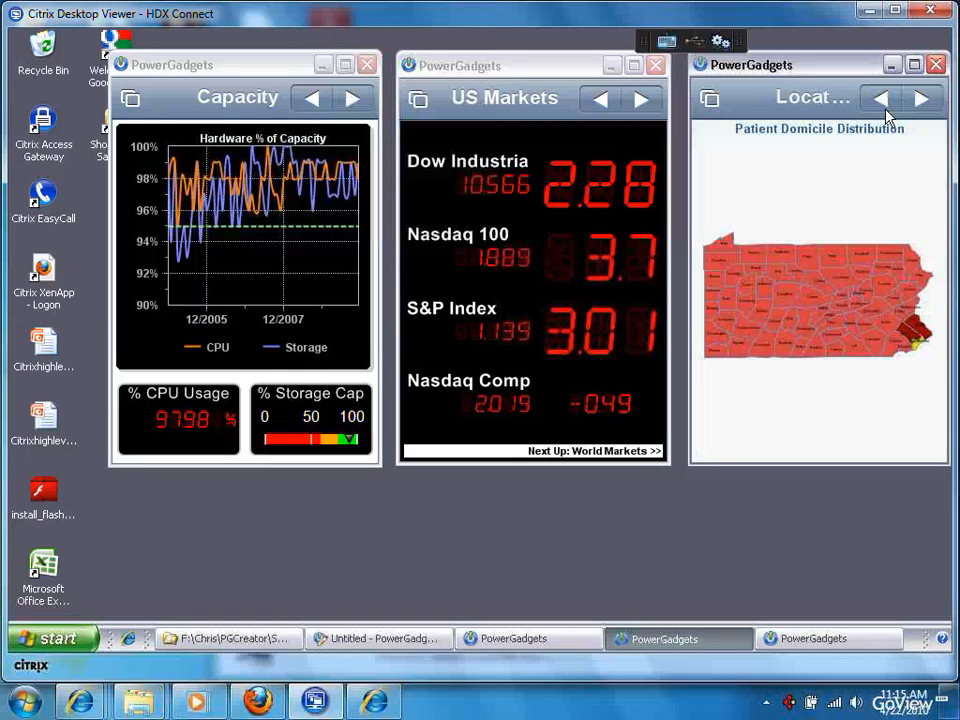
click(920, 98)
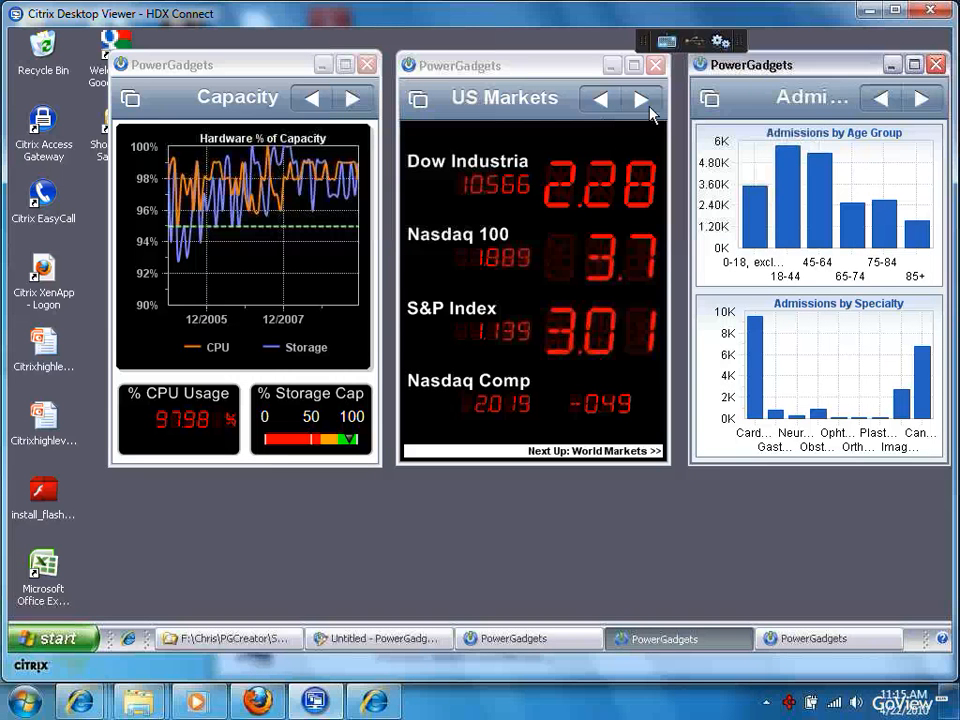
click(641, 98)
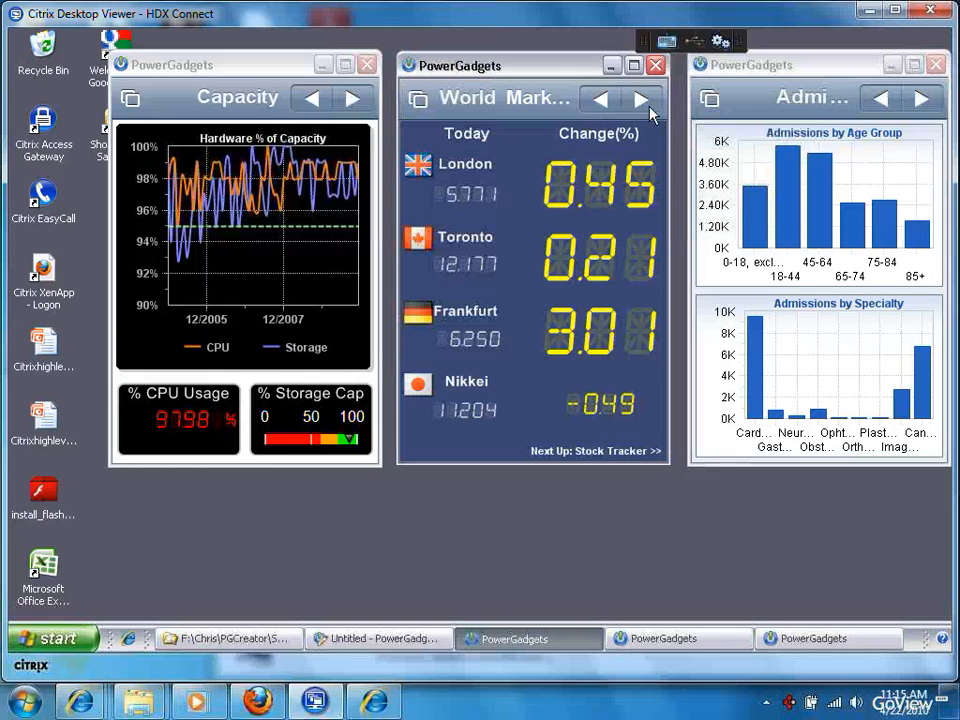
click(641, 98)
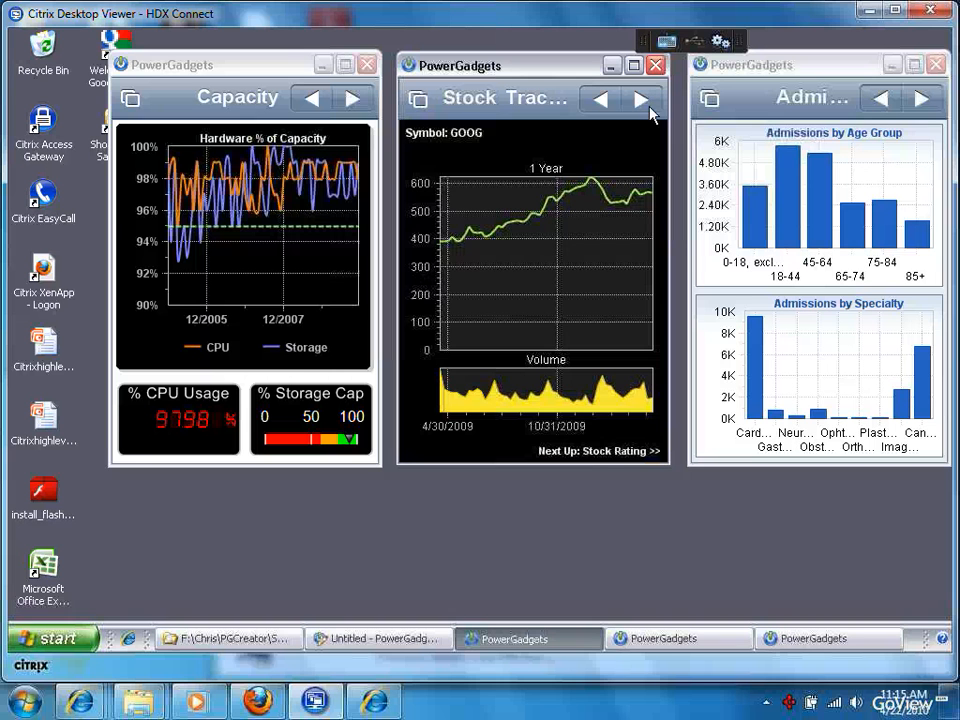
click(639, 98)
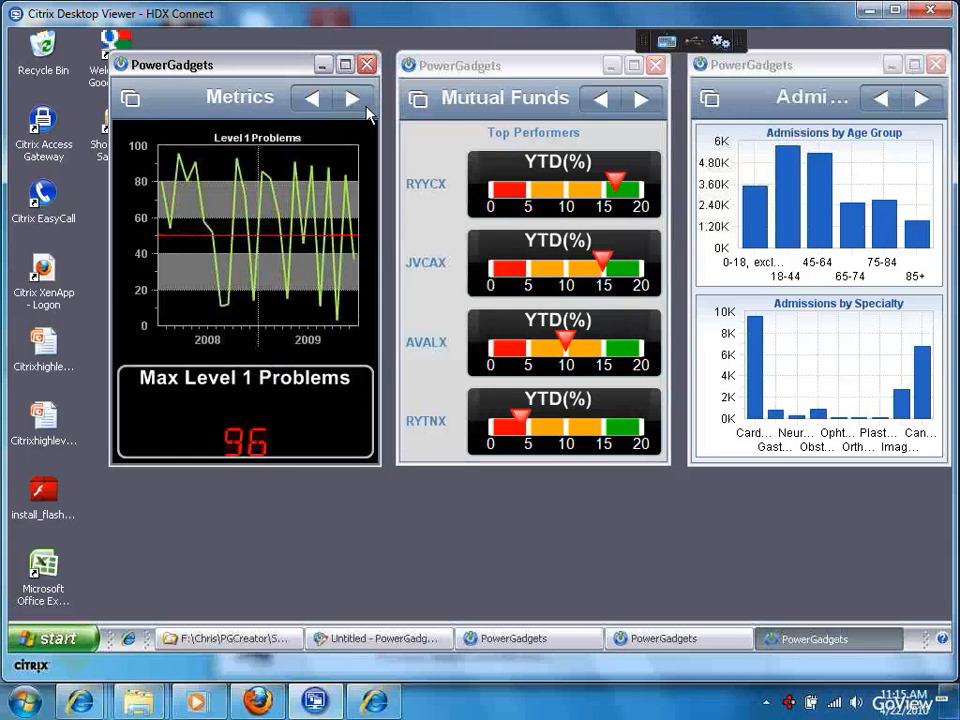
- Cycle the IT gadget through satisfaction, SQL Server and network downtime pages back to Capacity
click(352, 98)
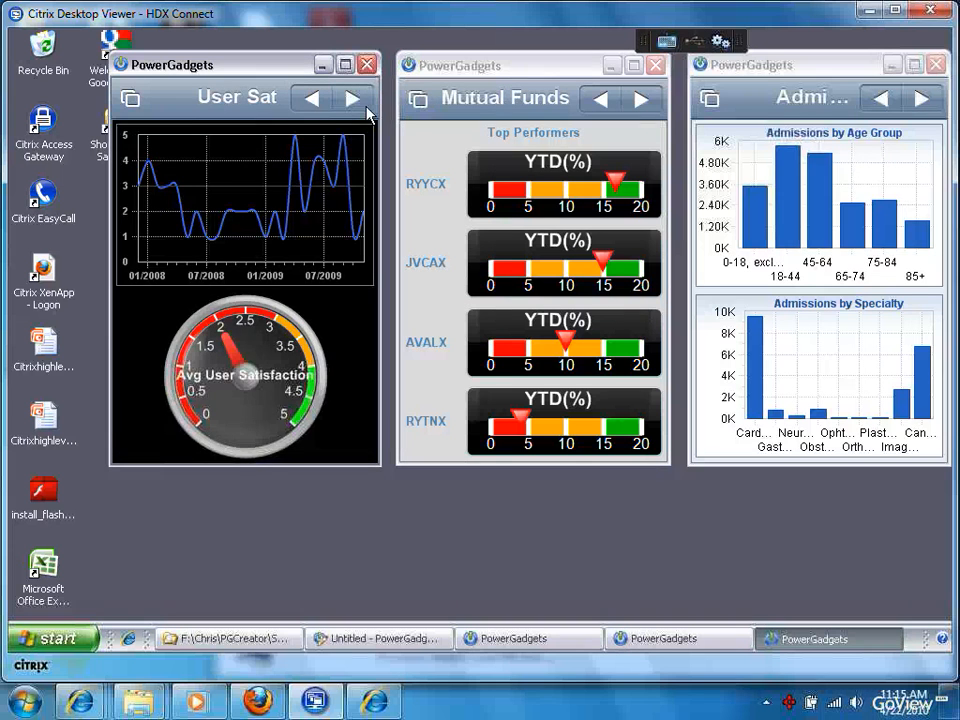
click(352, 98)
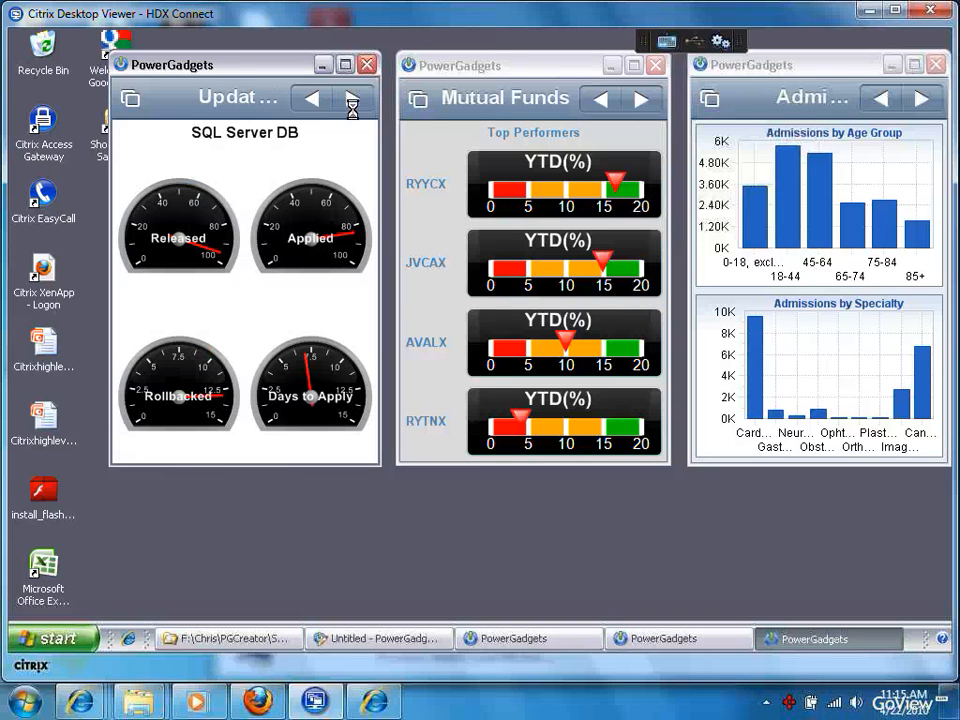
click(352, 98)
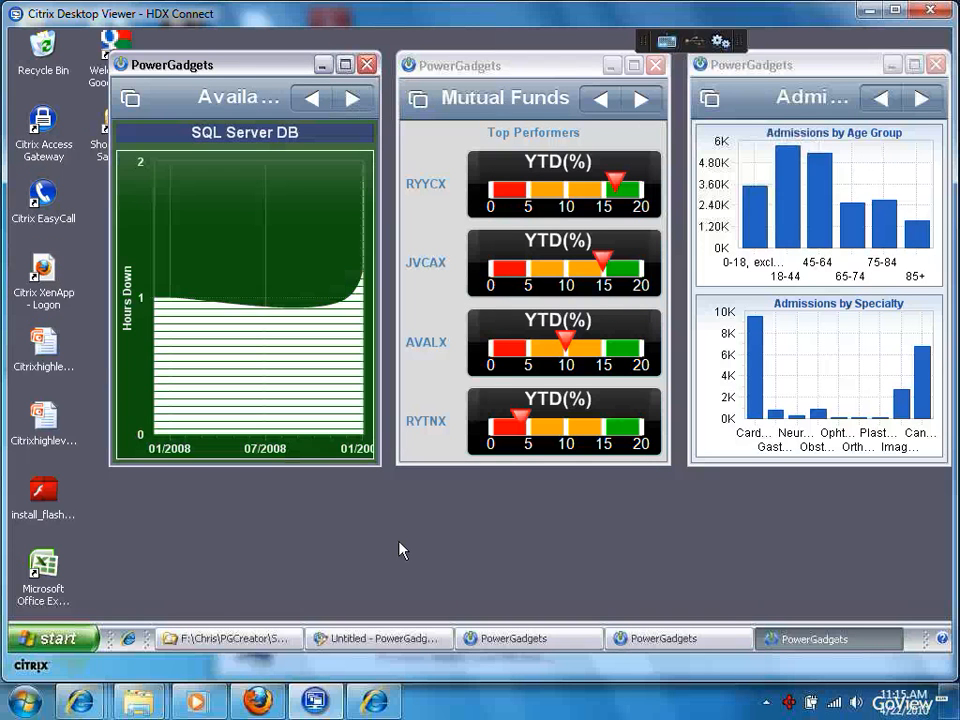
click(352, 98)
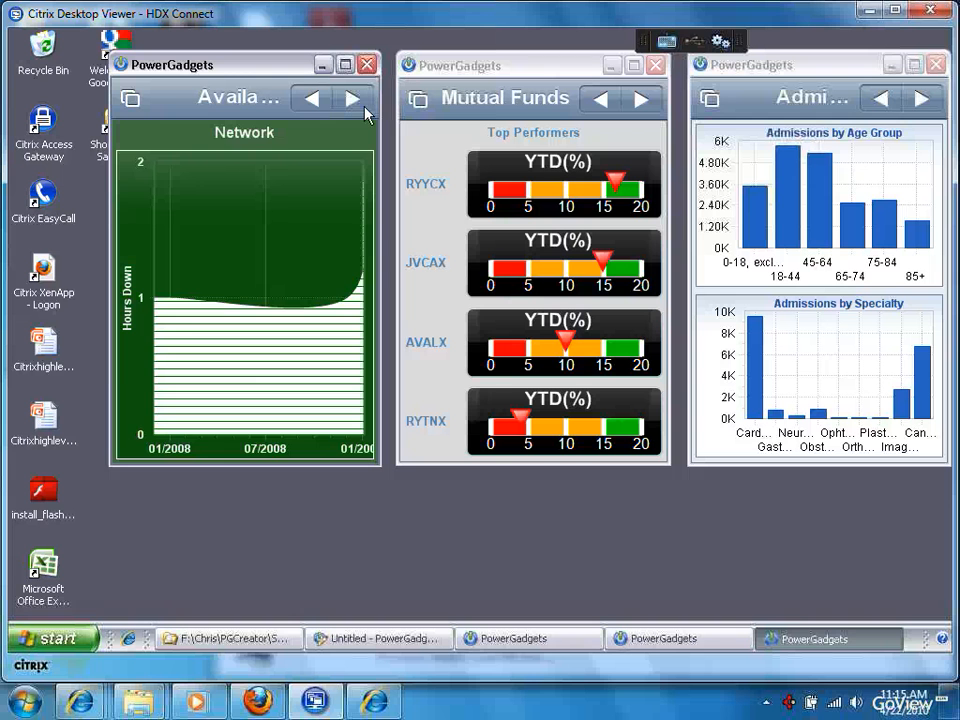
click(352, 98)
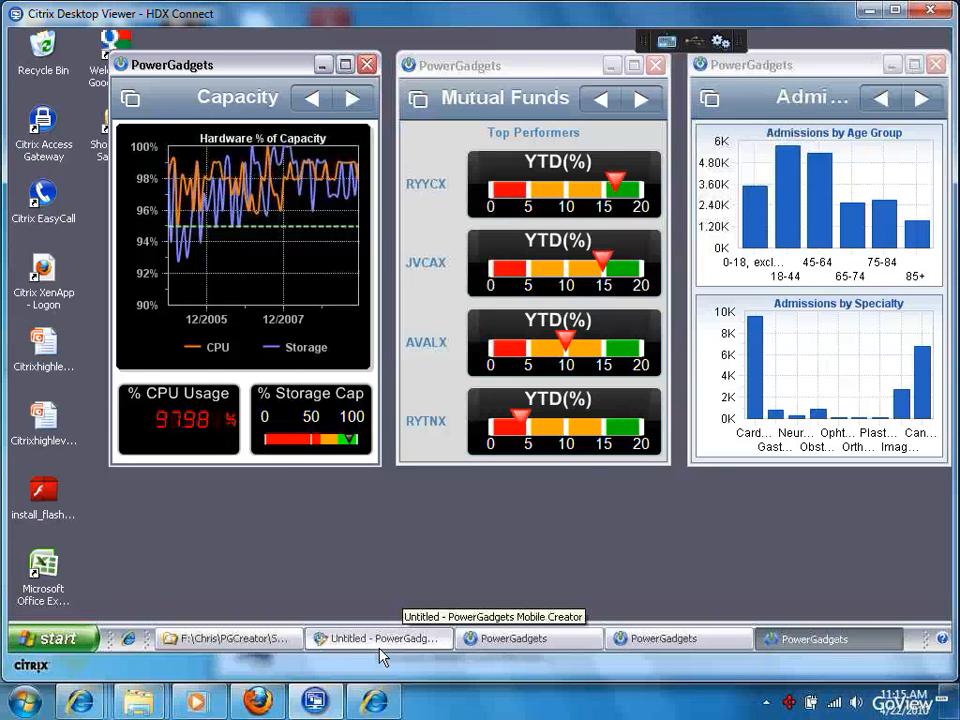
- Switch back to the Mobile Creator window from the taskbar
click(378, 638)
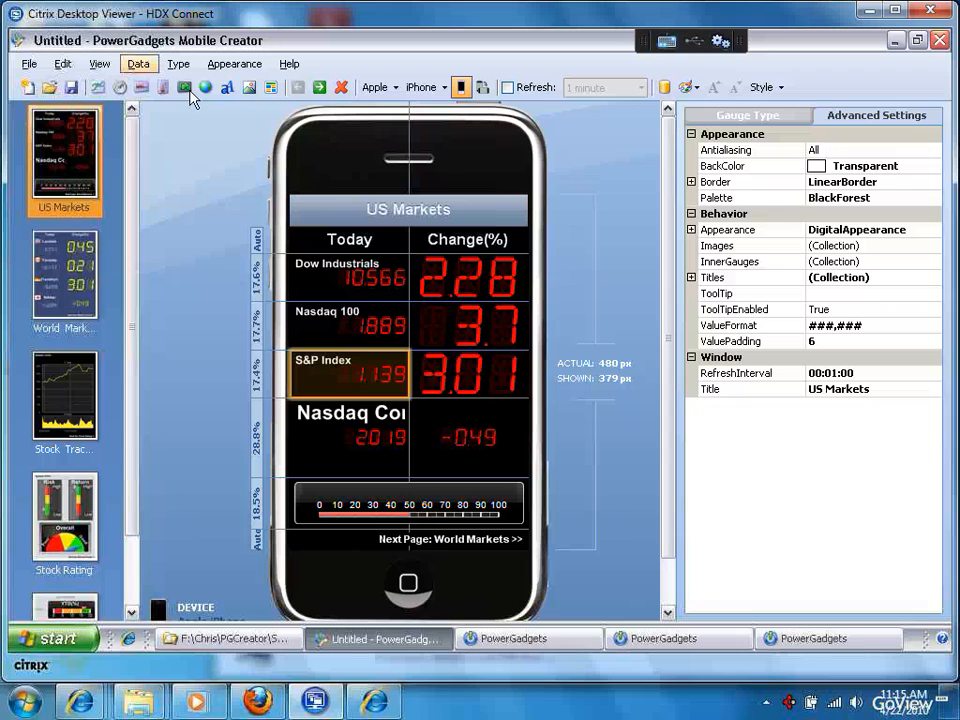
mouse_move(210, 167)
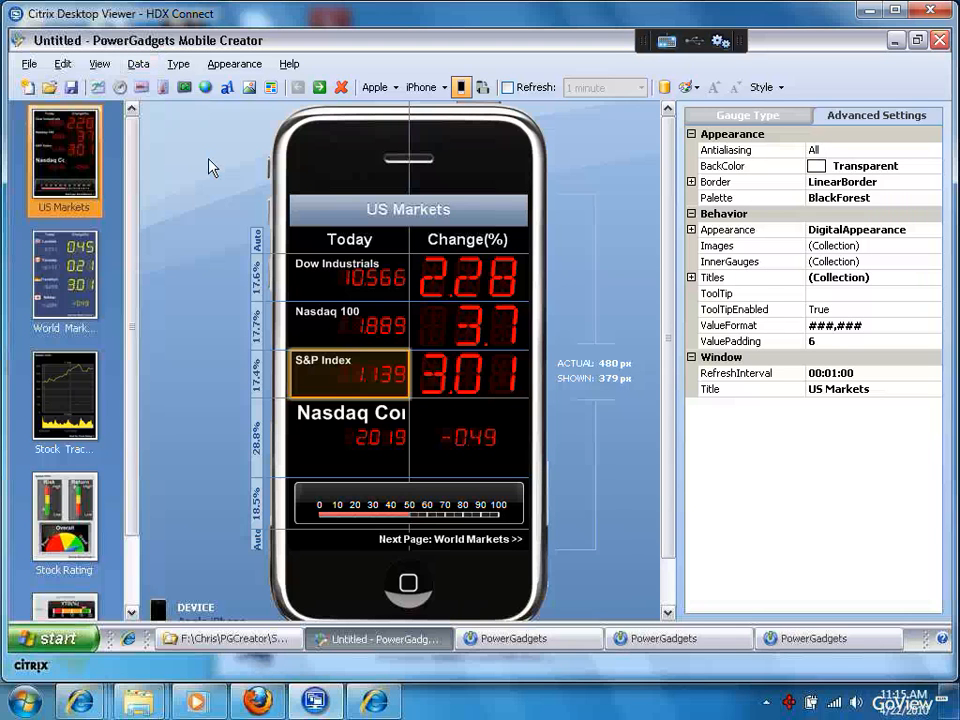